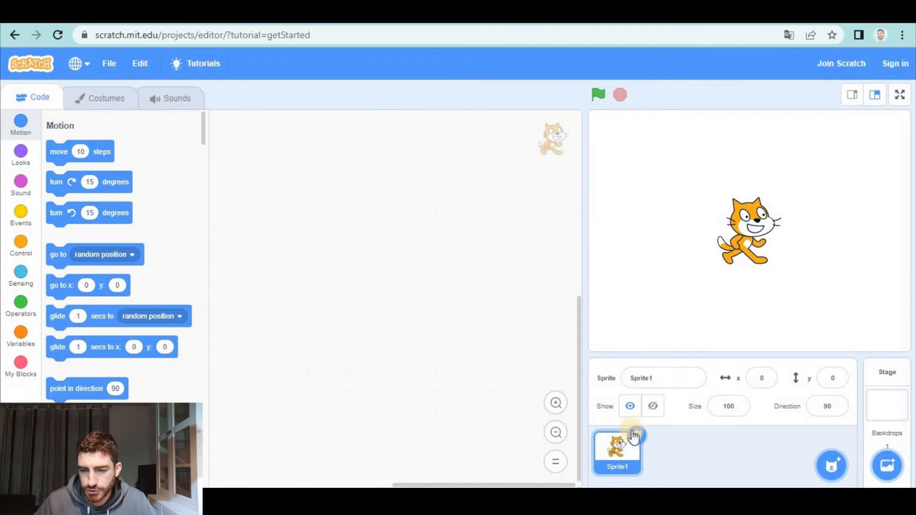
Step: Replace the default cat with the Beetle library sprite and place it left of centre
click(886, 404)
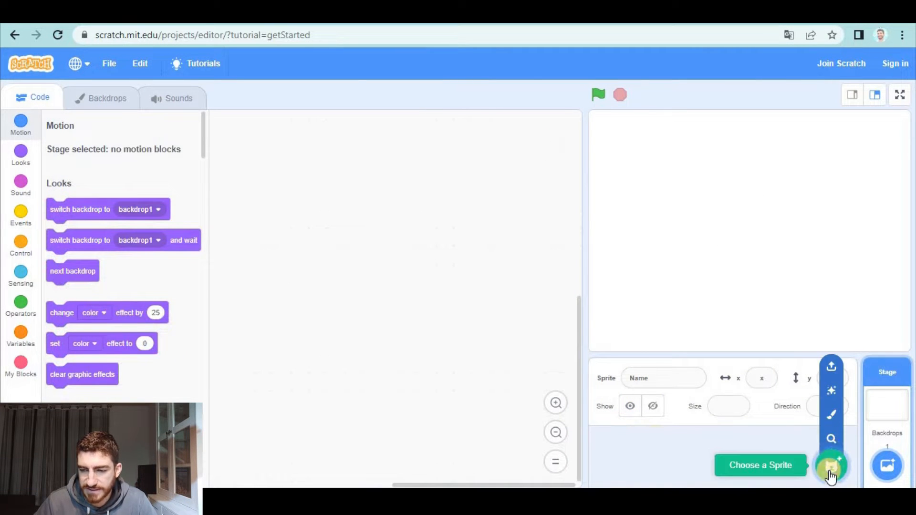
click(830, 466)
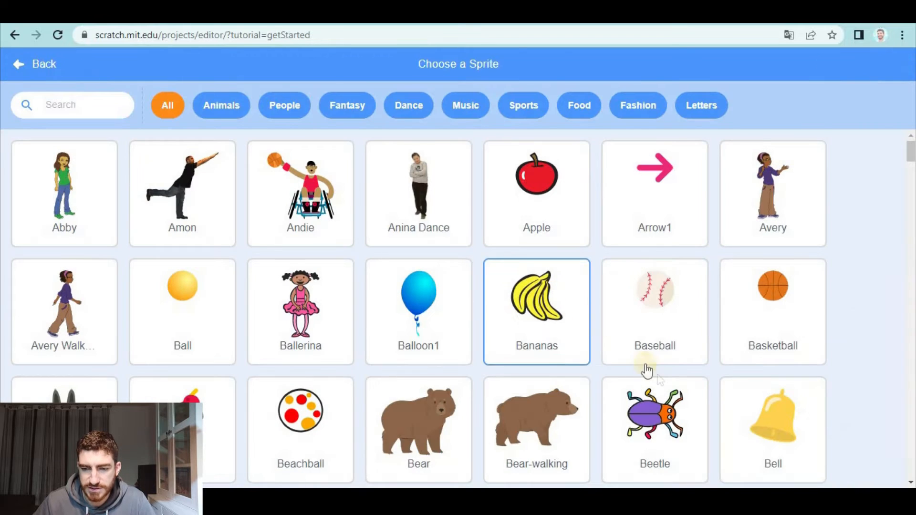
click(655, 413)
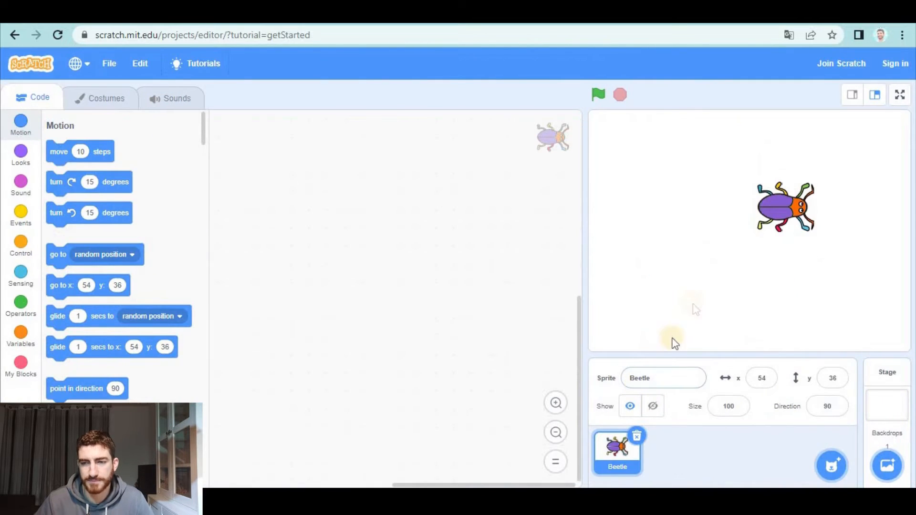
drag(785, 206, 689, 212)
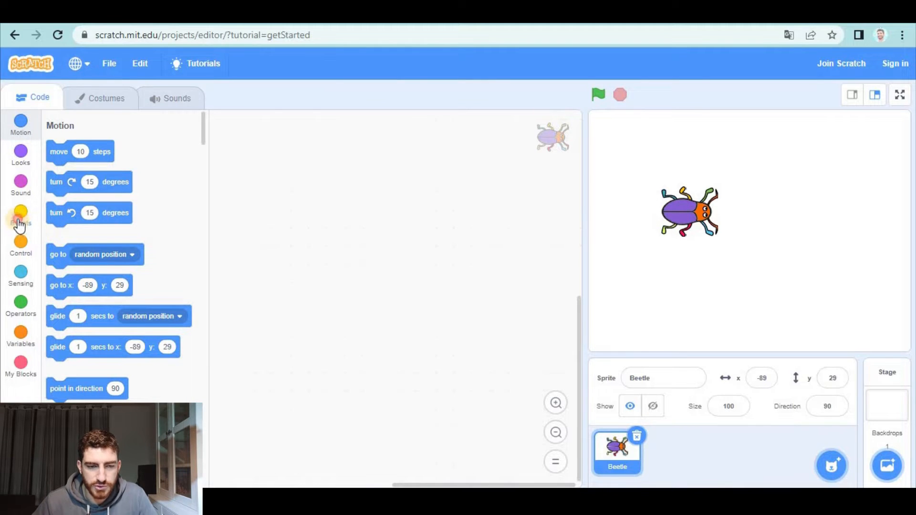
Step: Start a green-flag script with a forever loop holding an if block
click(20, 216)
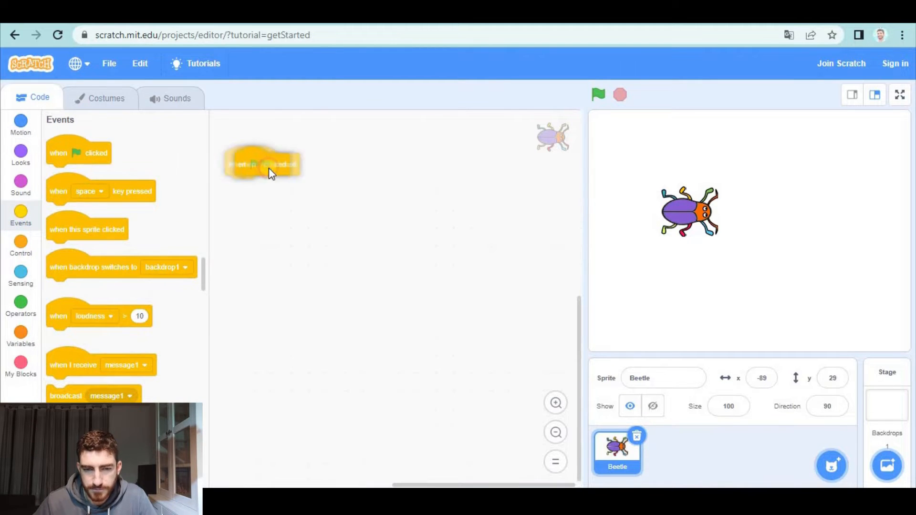
drag(261, 163, 314, 126)
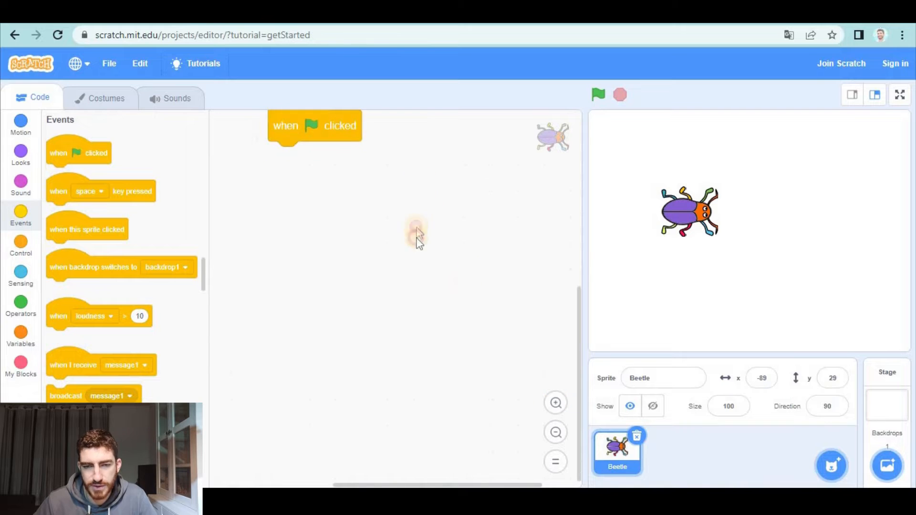
drag(314, 125, 300, 155)
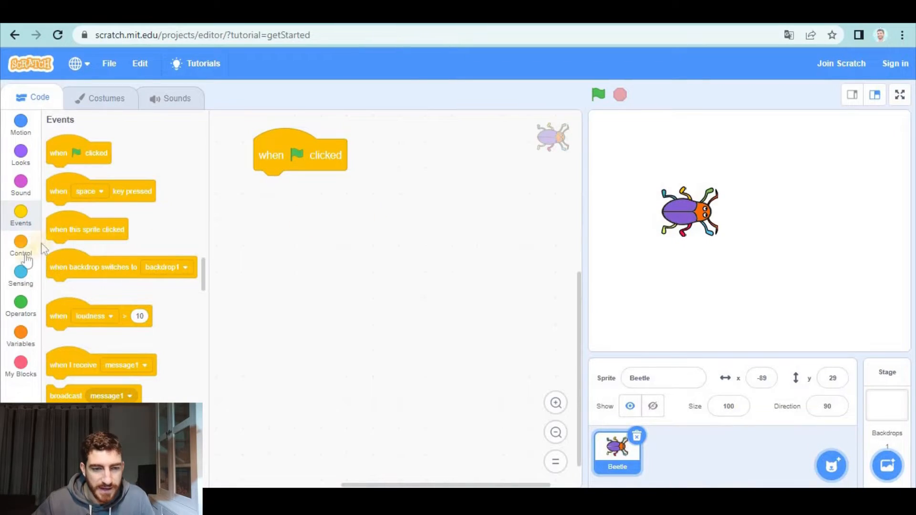
click(20, 246)
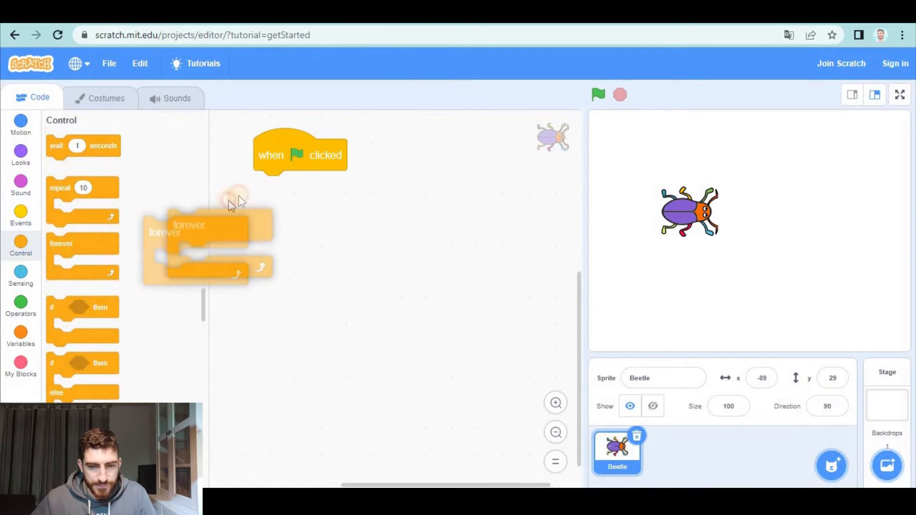
drag(187, 225, 275, 186)
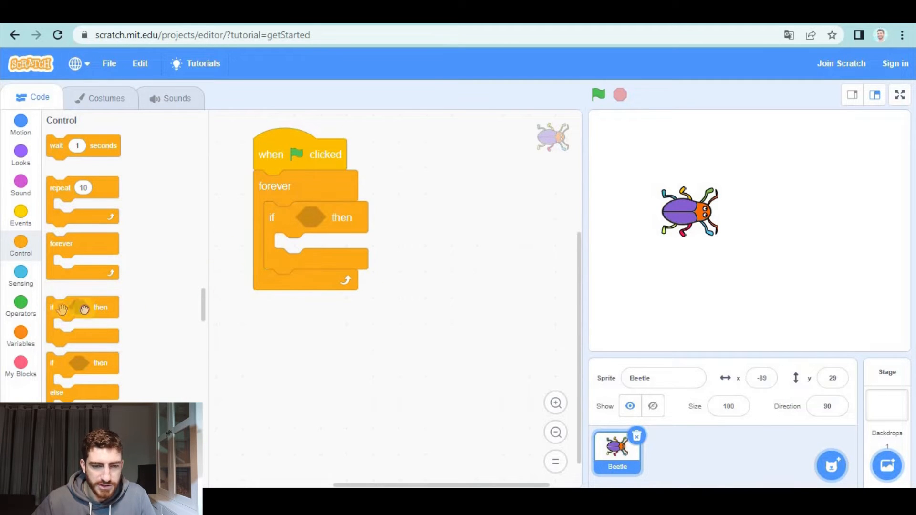
drag(82, 306, 275, 363)
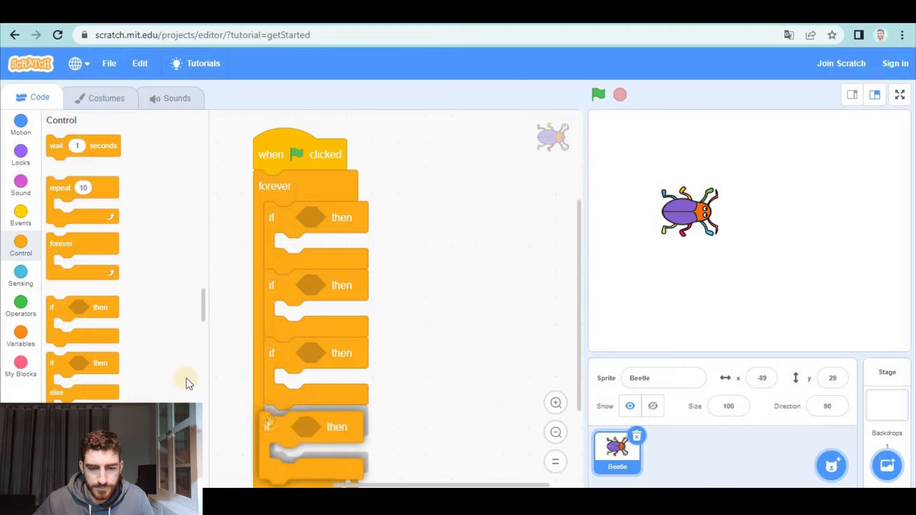
Step: Make arrow-key checks point the beetle in that direction and move 7 steps
click(20, 276)
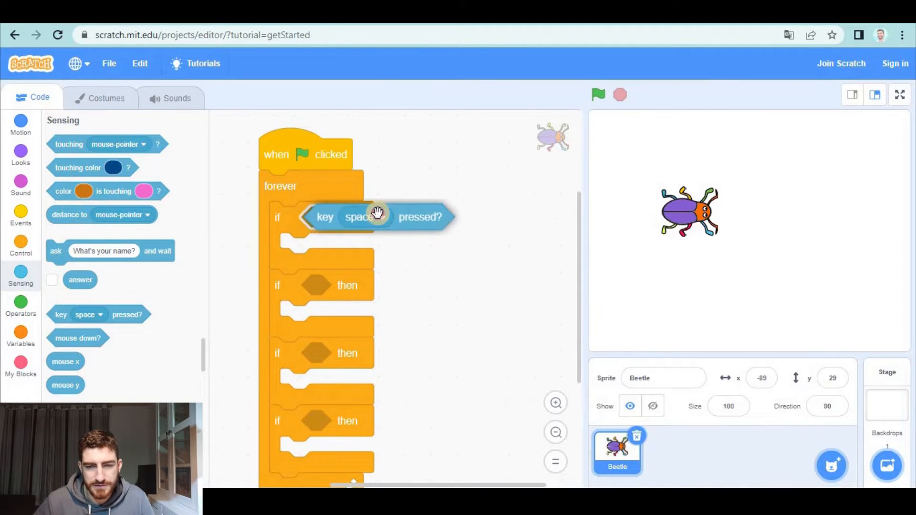
drag(362, 217, 374, 217)
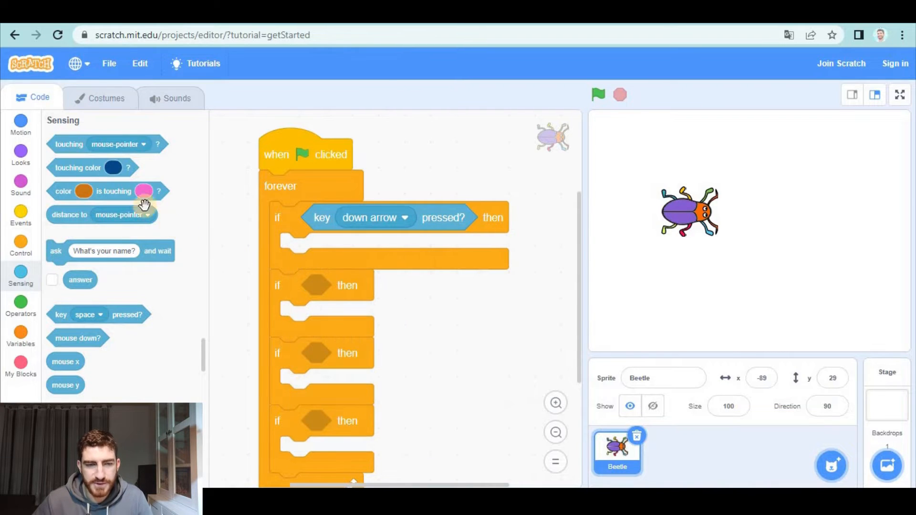
click(20, 125)
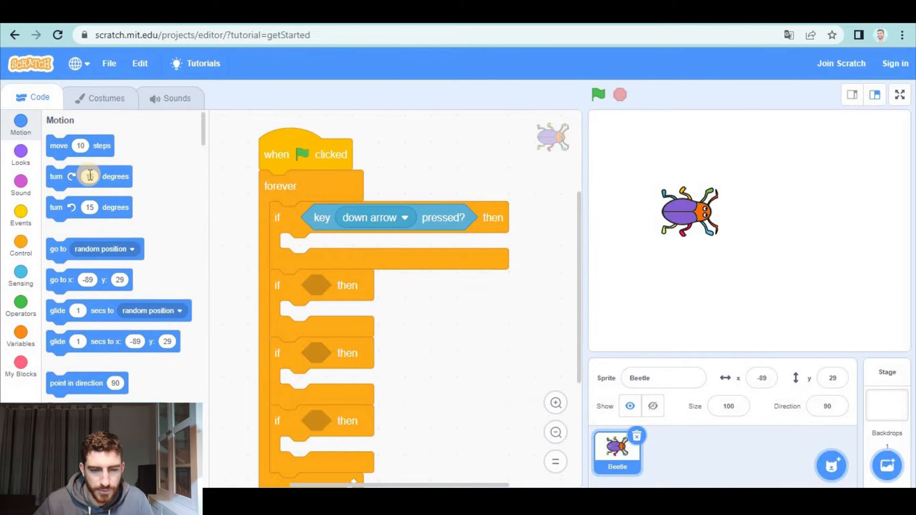
drag(87, 384, 316, 252)
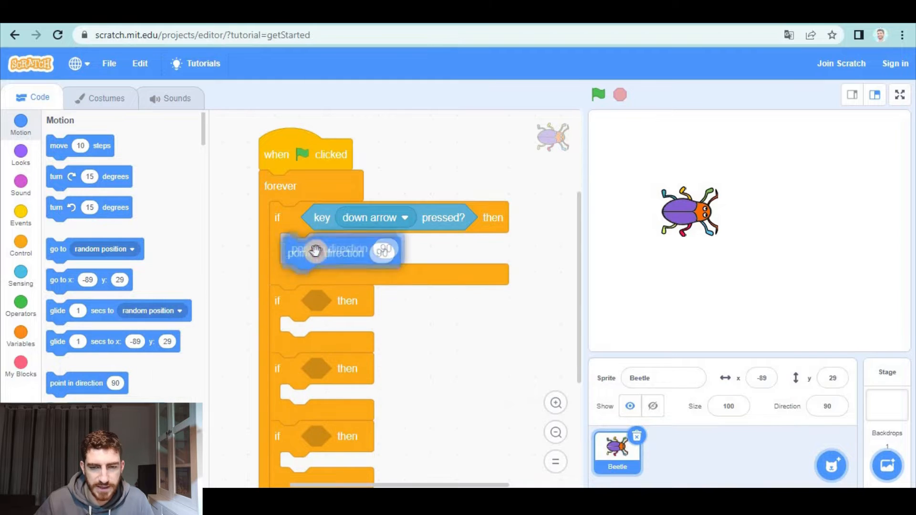
click(382, 249)
text(180)
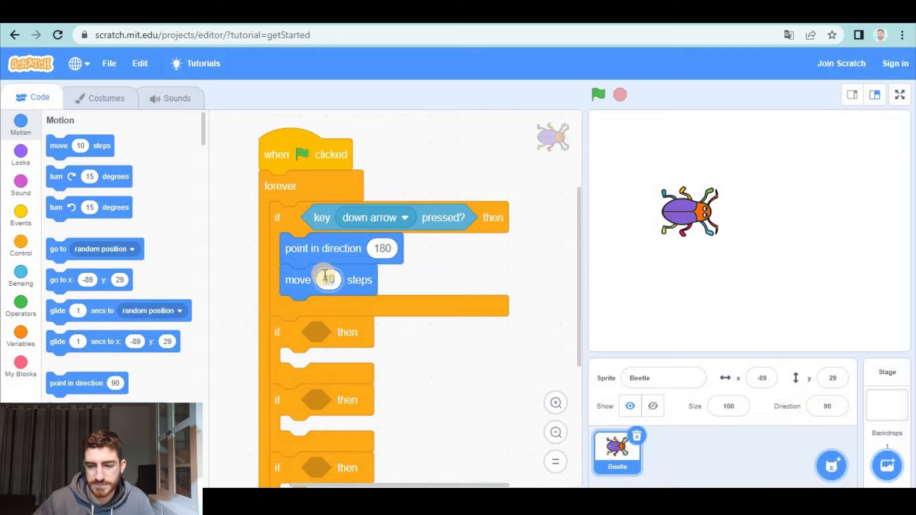
text(7)
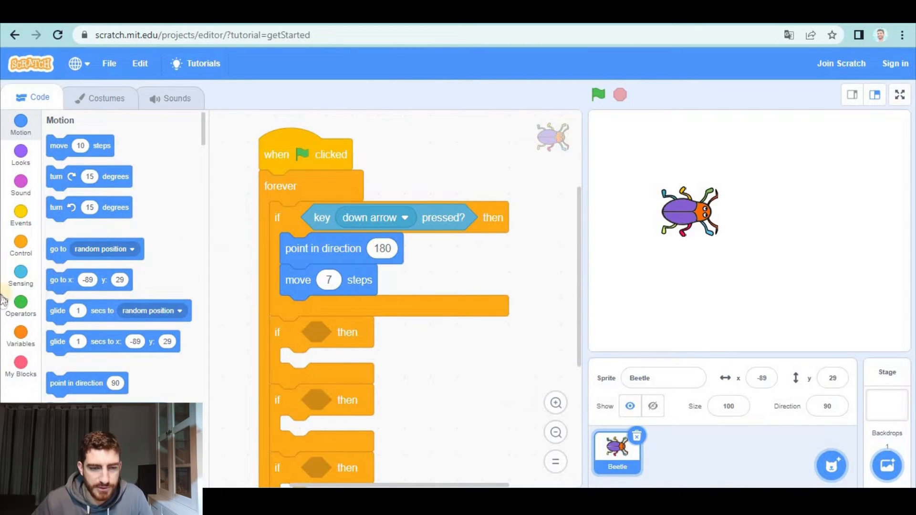
click(20, 275)
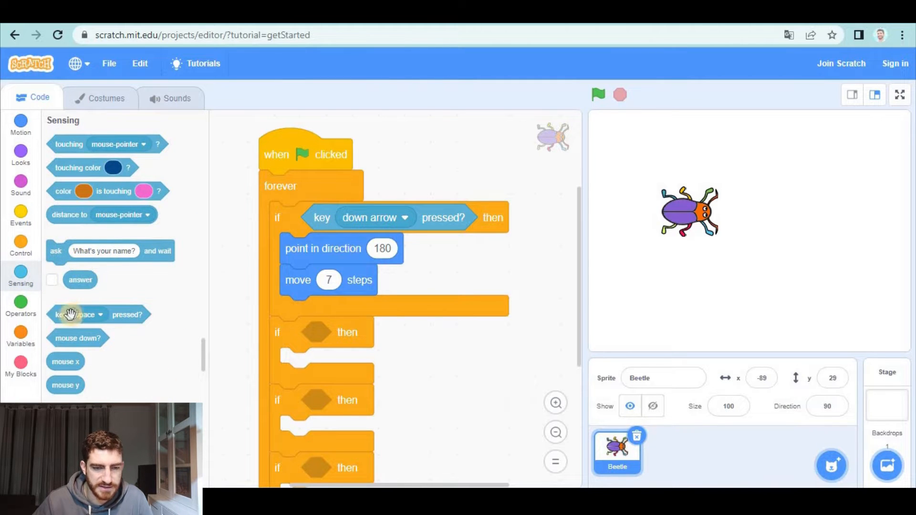
click(20, 123)
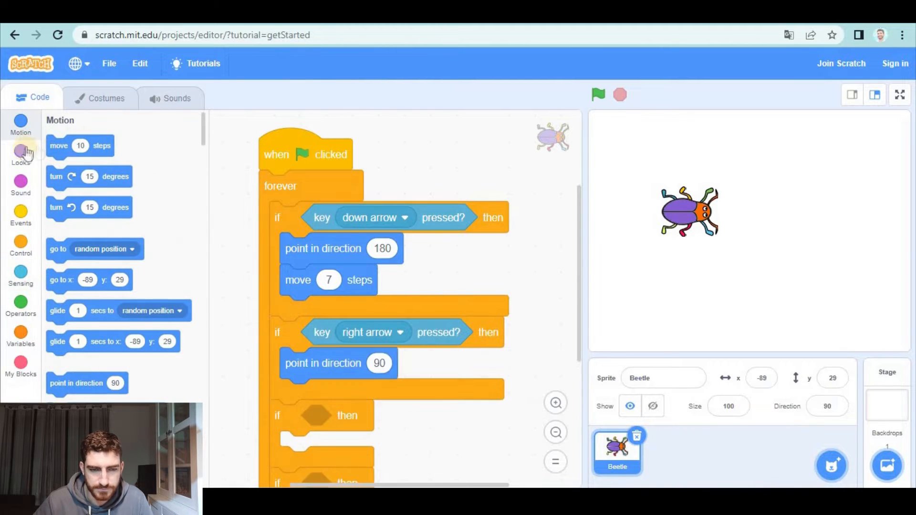
click(20, 275)
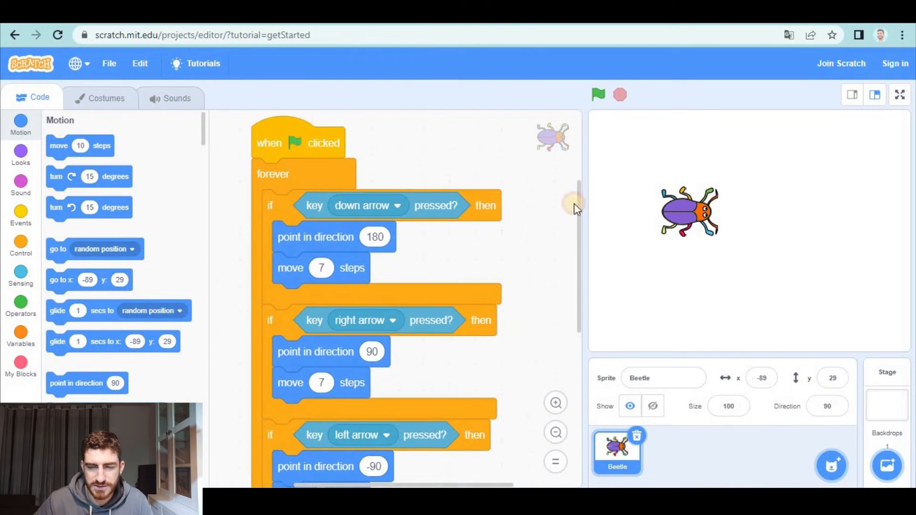
Step: Test the arrow-key movement with the green flag and shrink the Beetle to size 25
click(598, 94)
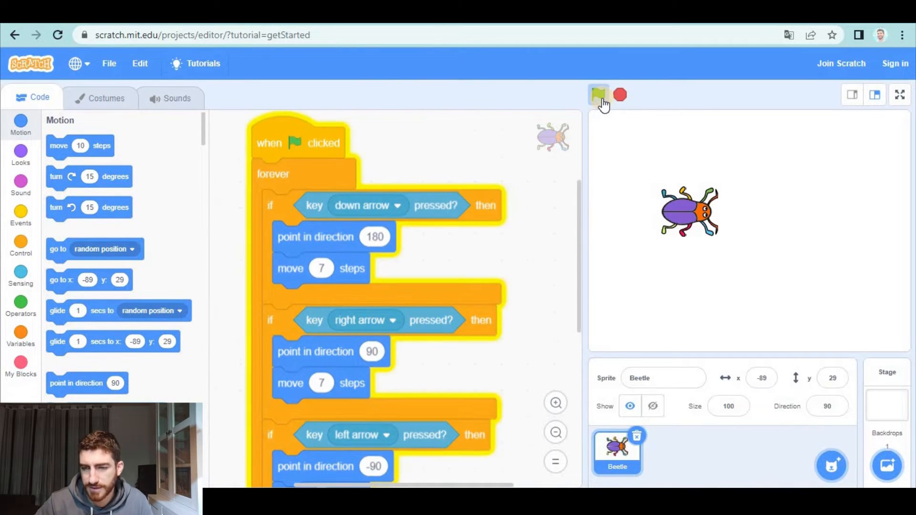
click(599, 94)
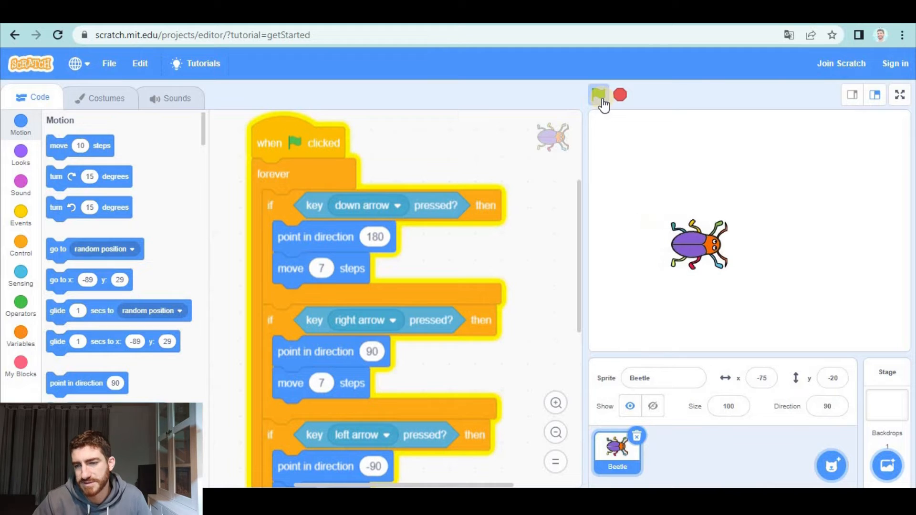
click(600, 94)
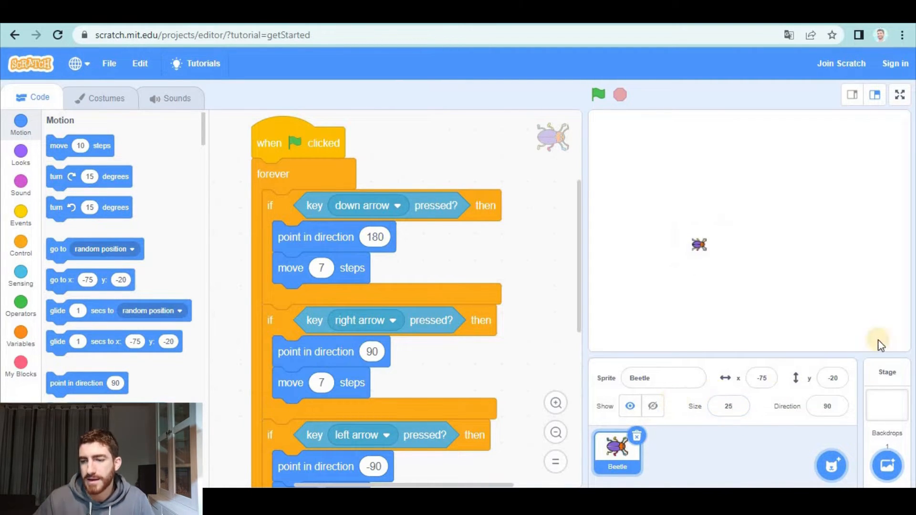
click(885, 403)
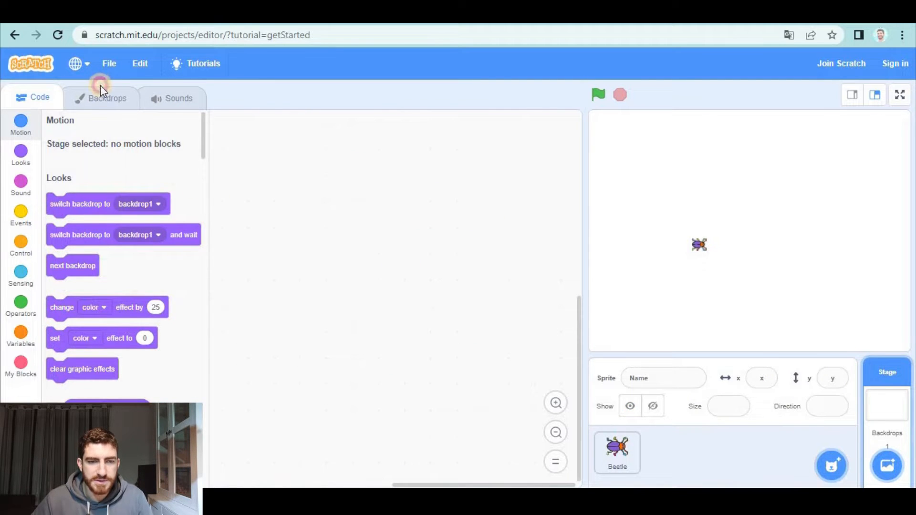
Step: Draw backdrop3's maze: black vertical walls at width 10 joined by a horizontal wall
click(106, 98)
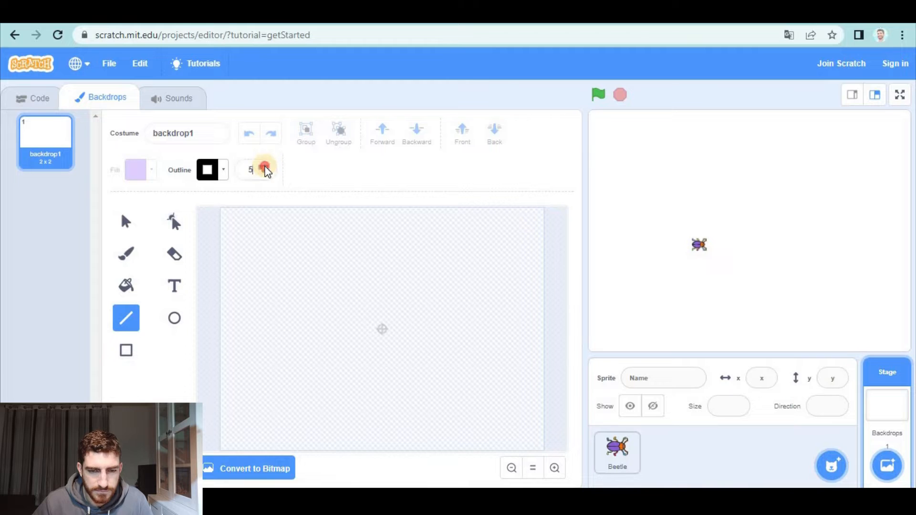
click(256, 170)
text(10)
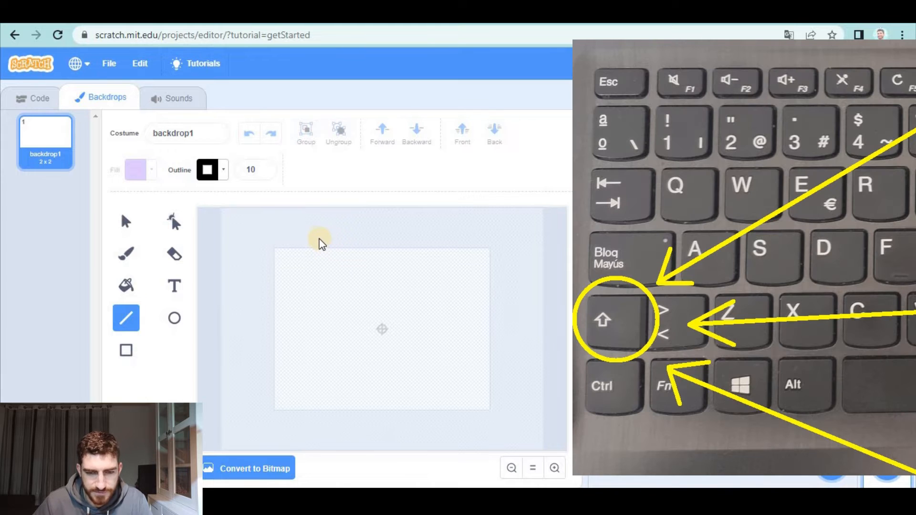
drag(308, 239, 309, 321)
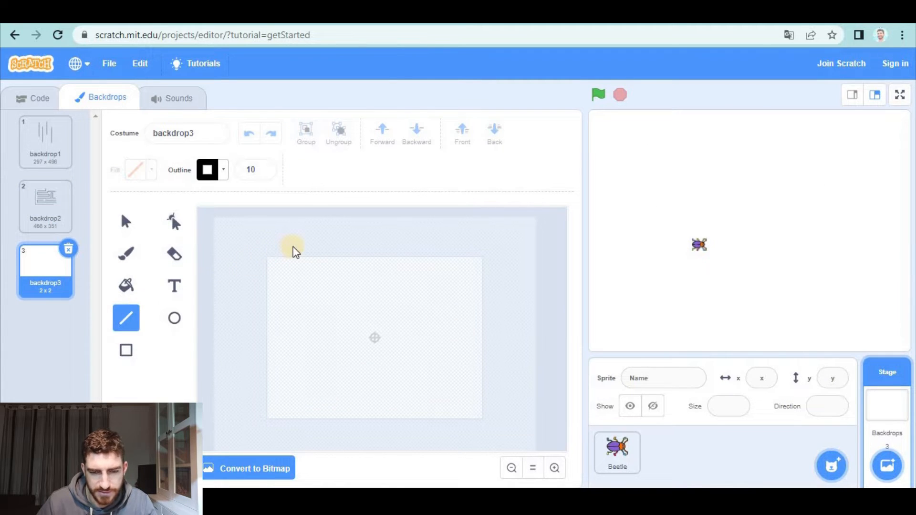
drag(292, 248, 292, 394)
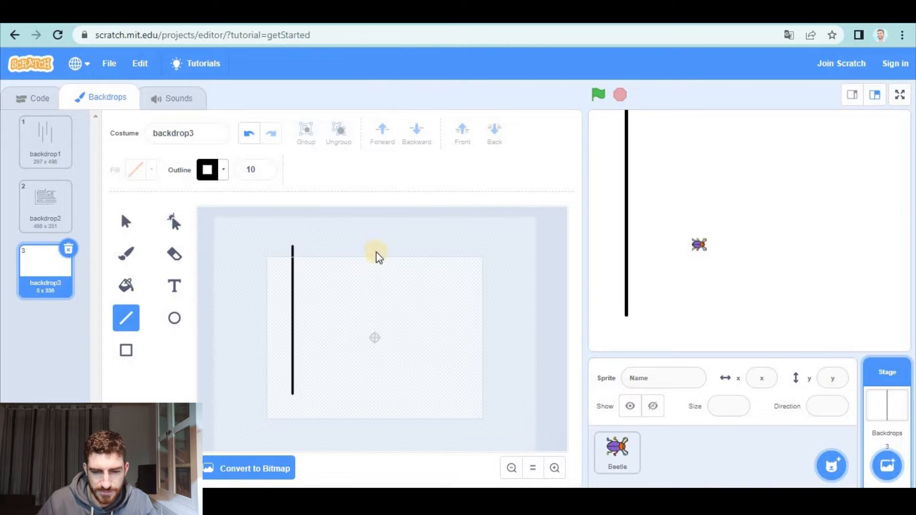
drag(374, 254, 373, 438)
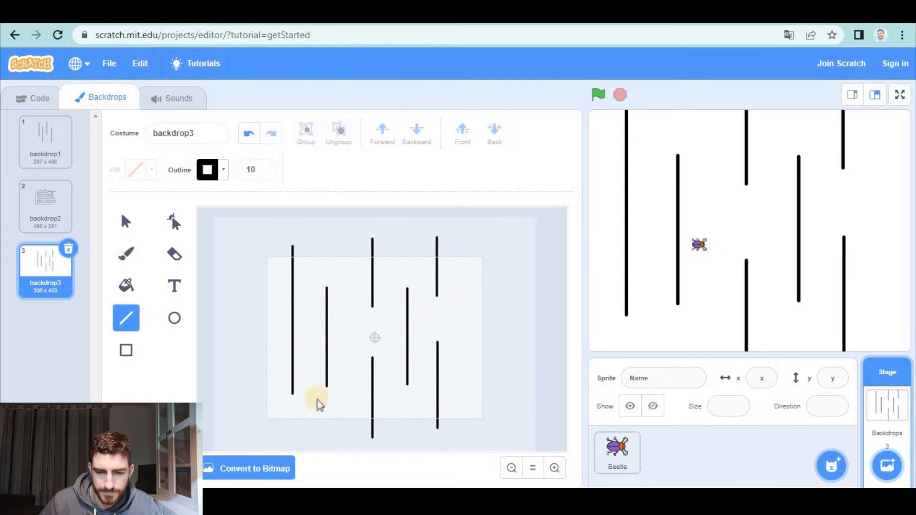
drag(328, 386, 371, 386)
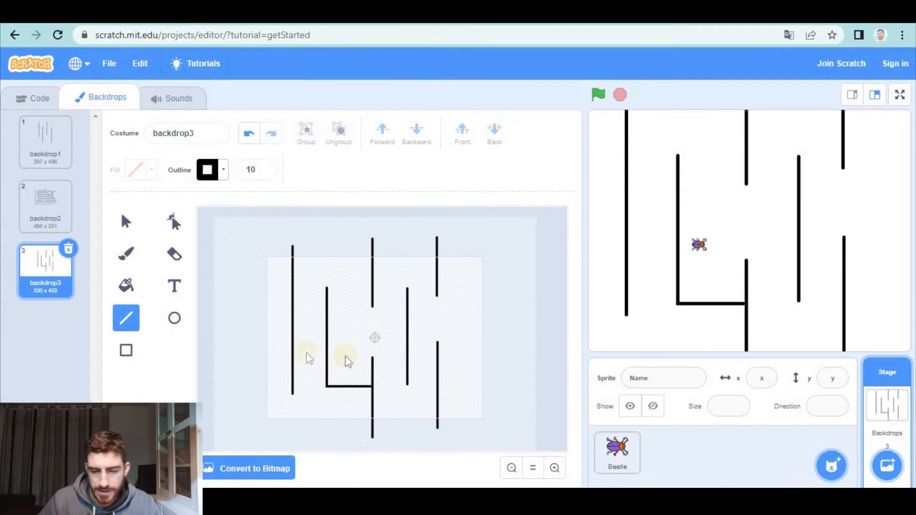
Step: Add the Party backdrop with a light-blue rectangle reading VICTORY! beneath the balloons
click(887, 466)
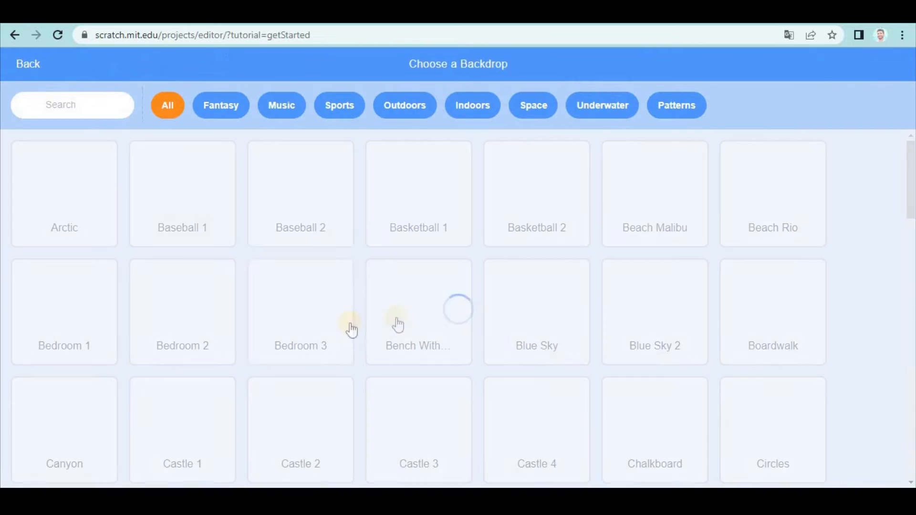
scroll(down, 3)
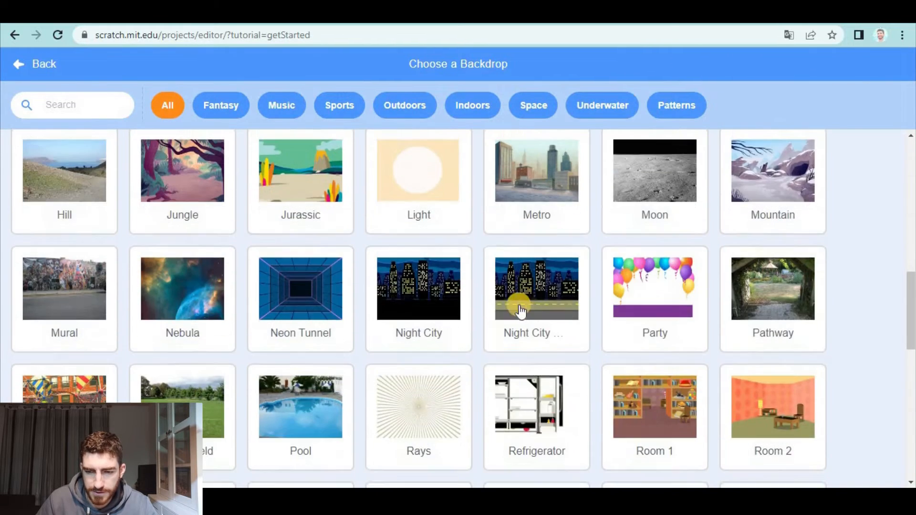
click(655, 288)
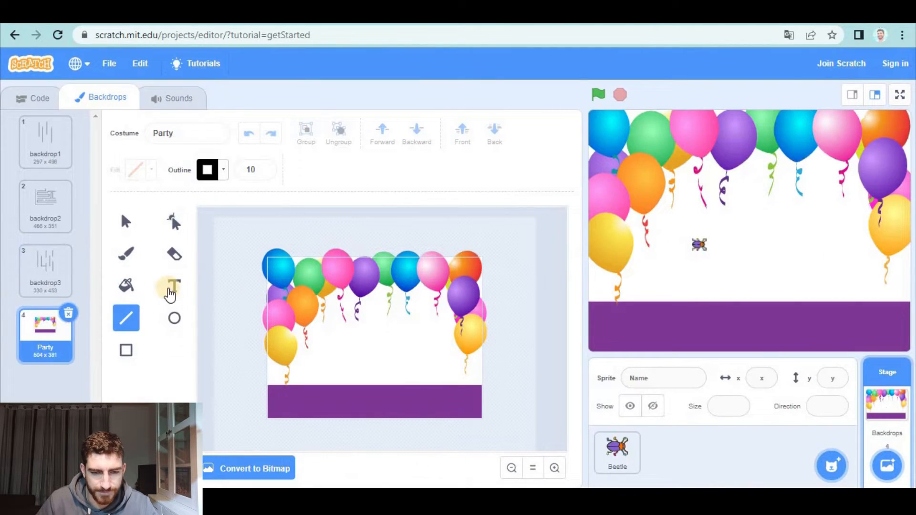
click(126, 350)
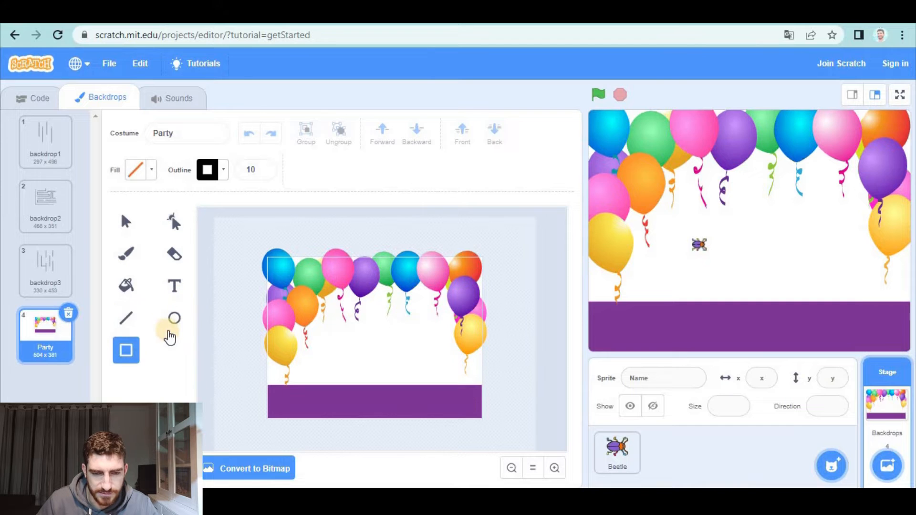
click(137, 170)
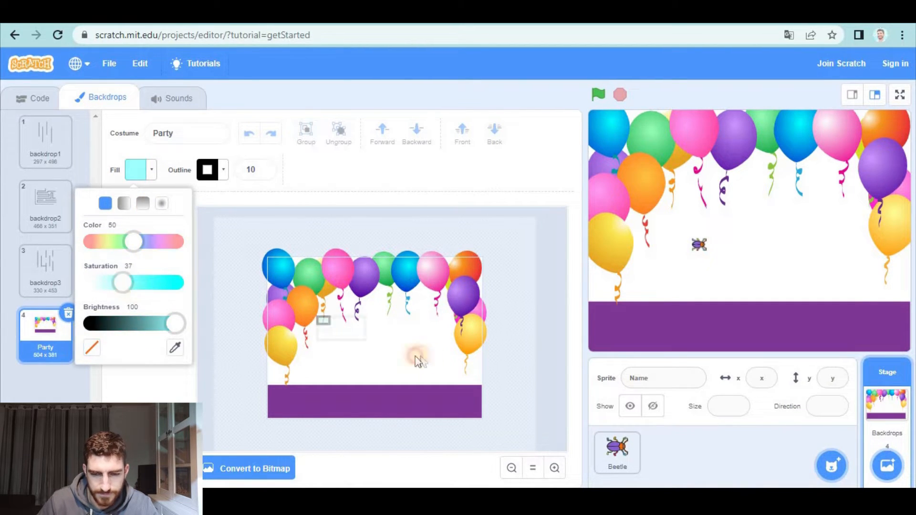
text(VICTORY!)
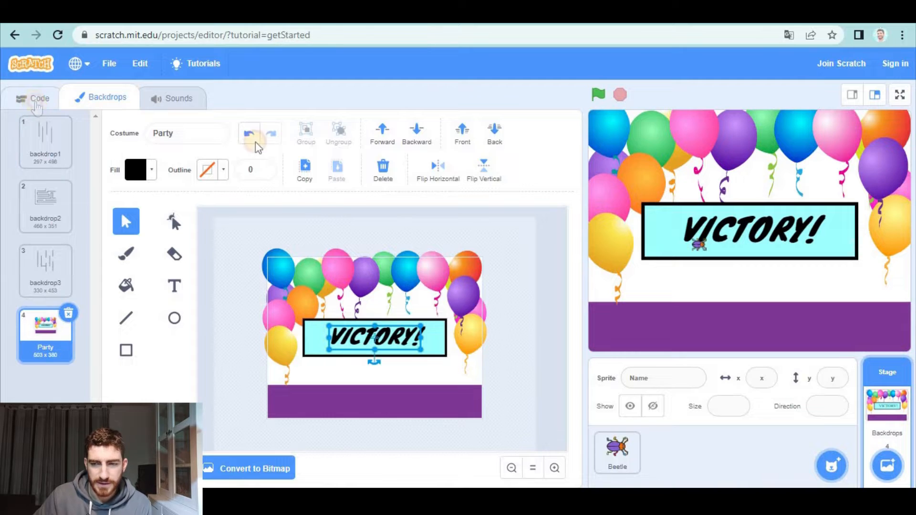
Step: Start the flag script by switching to backdrop1 and test it
click(40, 98)
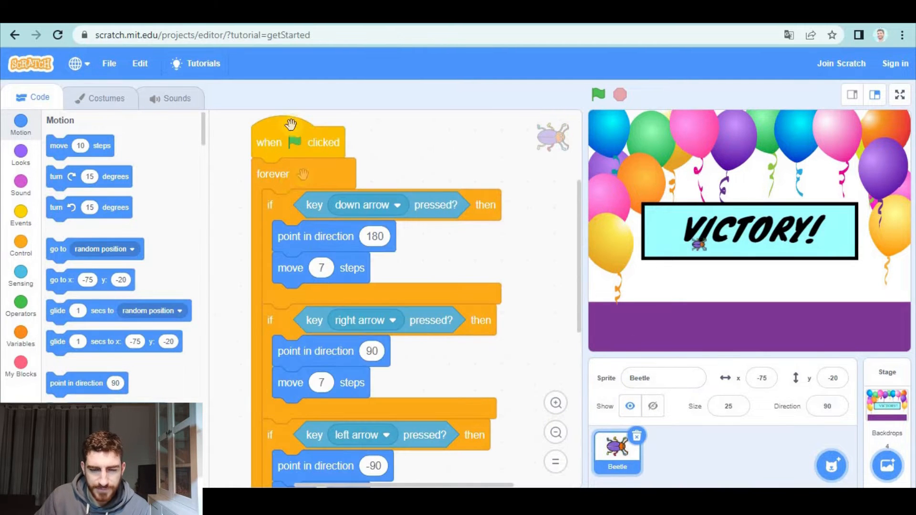
click(21, 158)
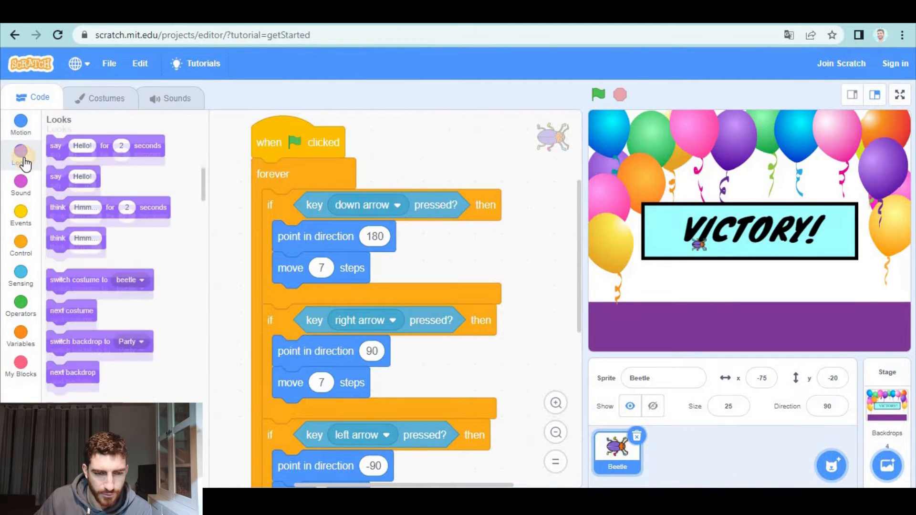
drag(80, 342, 217, 228)
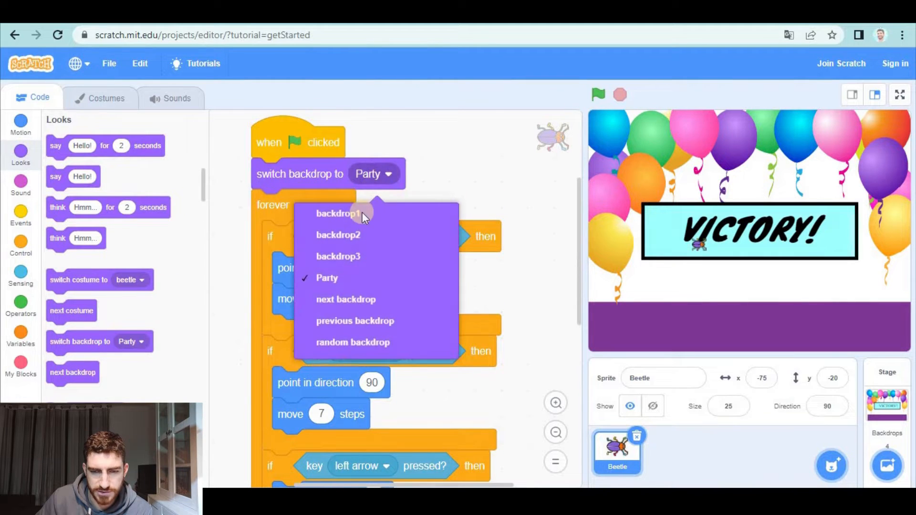
click(337, 213)
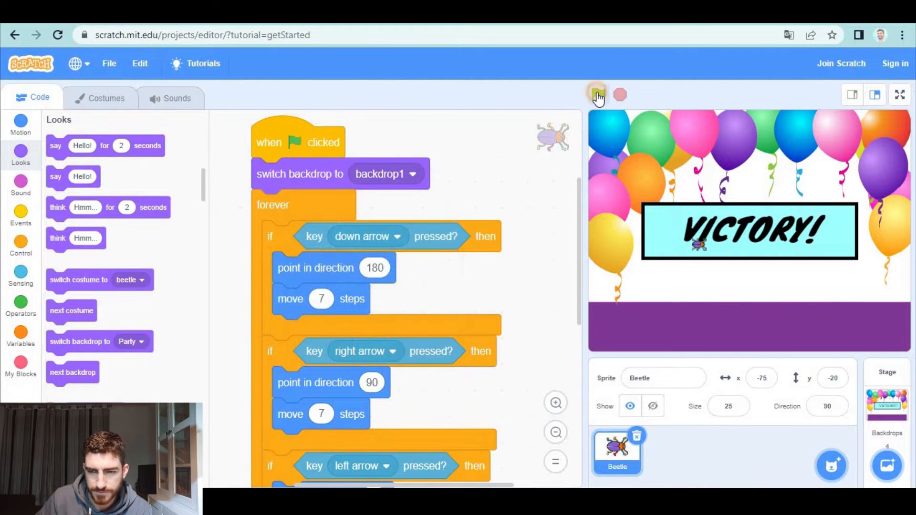
click(598, 95)
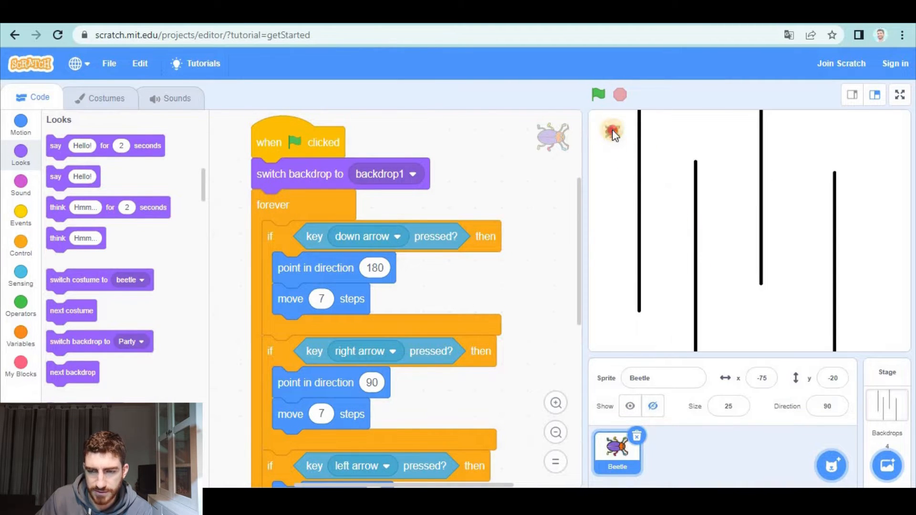
Step: Send the beetle to its maze start at x -207, y 154 when the game begins
drag(613, 130, 613, 130)
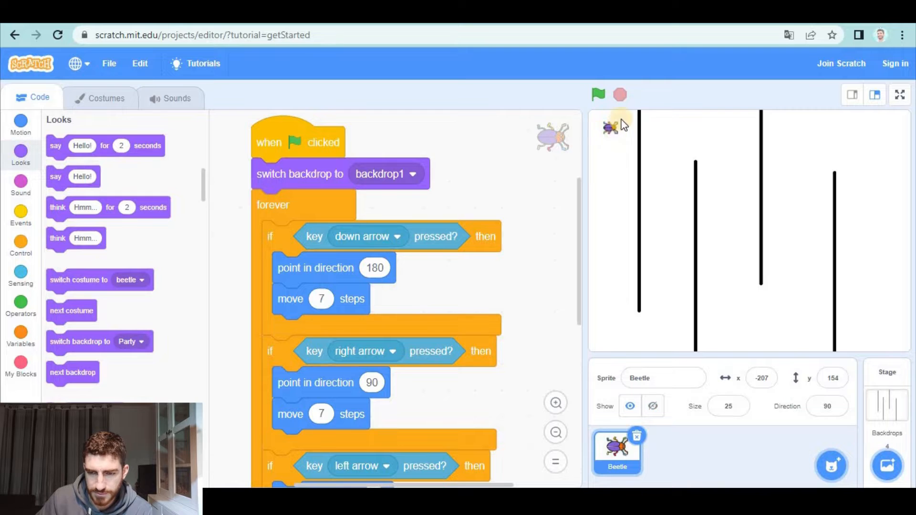
mouse_move(799, 383)
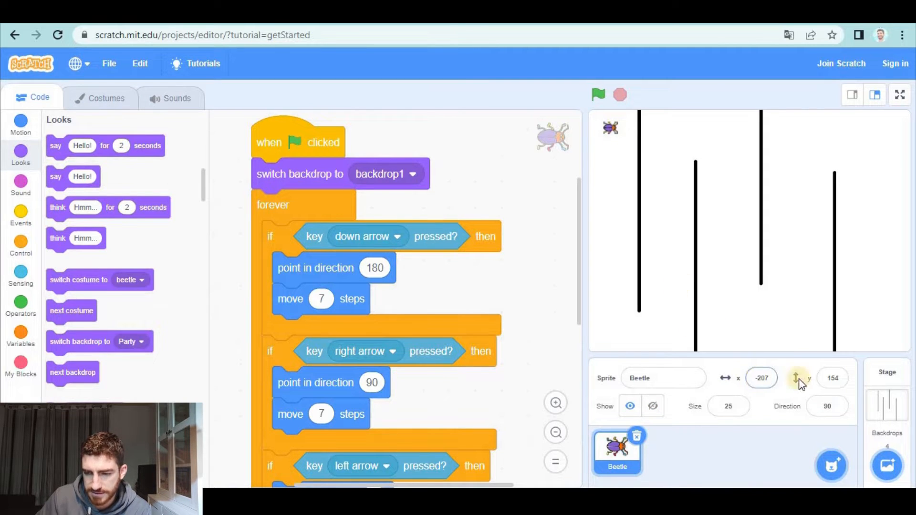
click(760, 378)
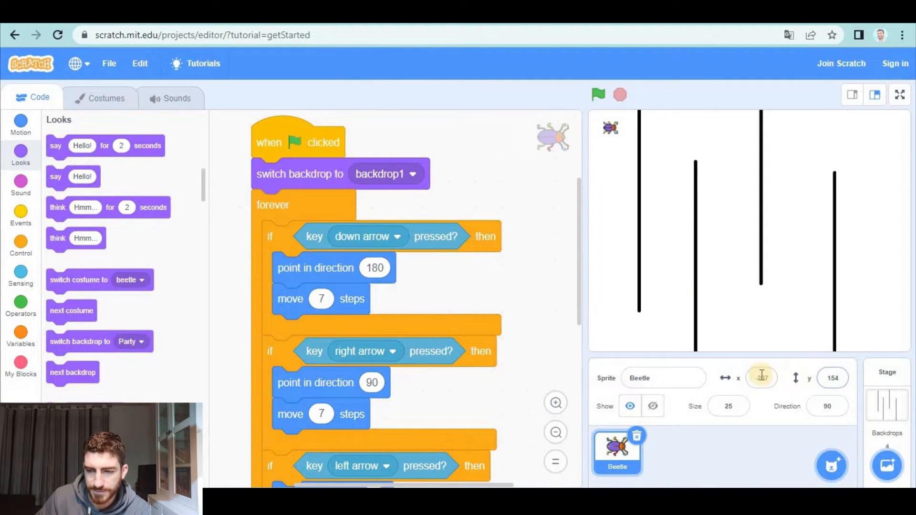
click(20, 124)
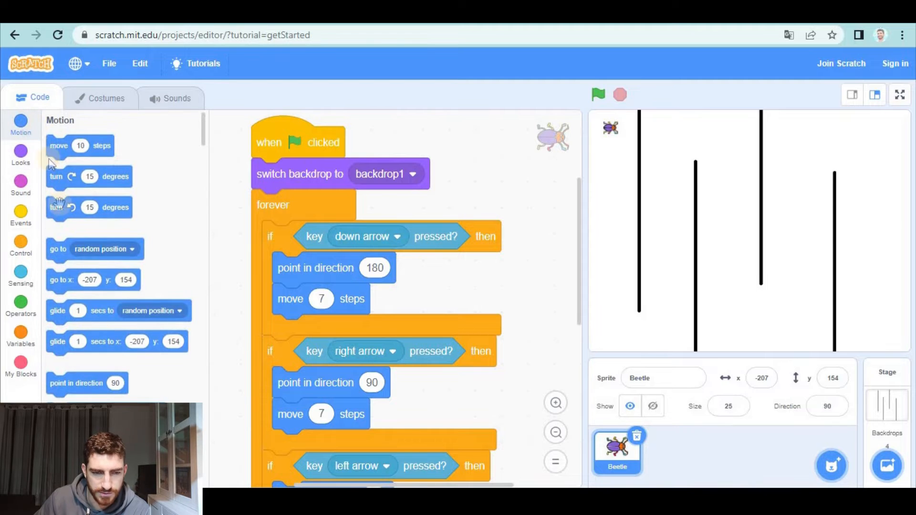
drag(92, 279, 275, 207)
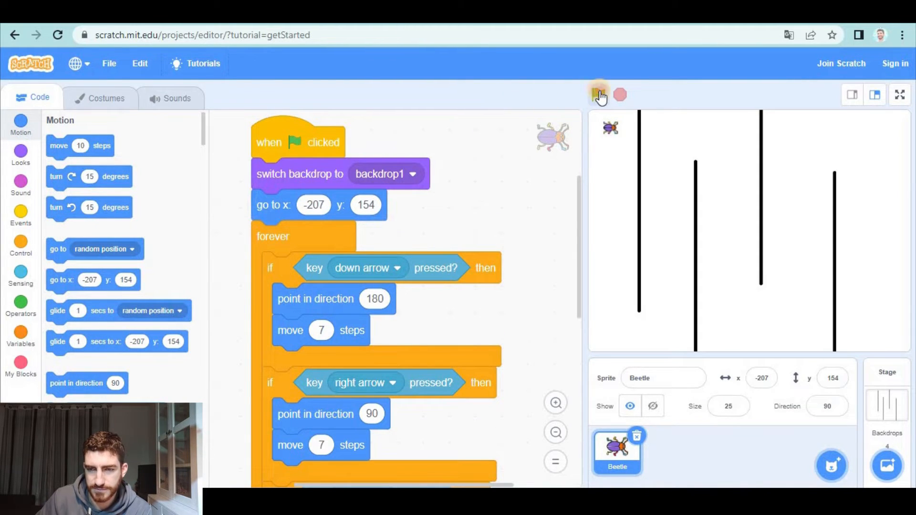
Step: Test the start position, then add an empty if block at the loop's end
click(598, 94)
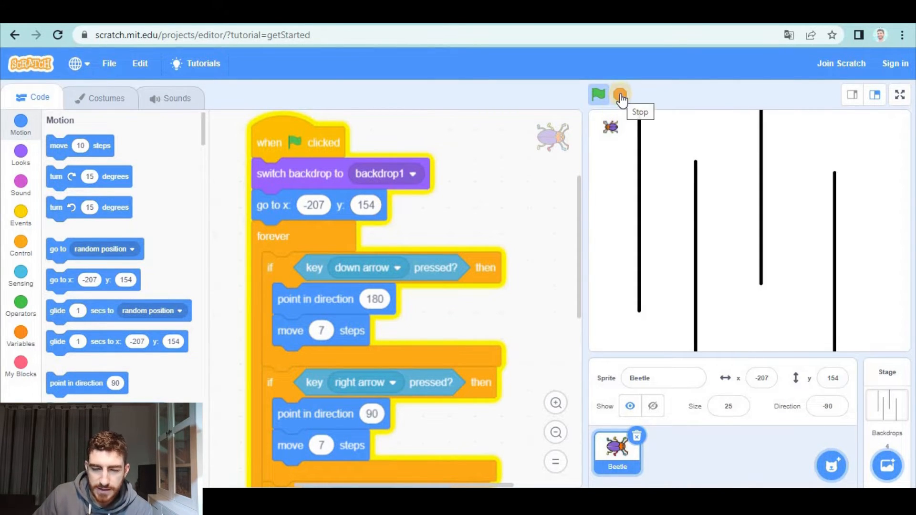
click(621, 95)
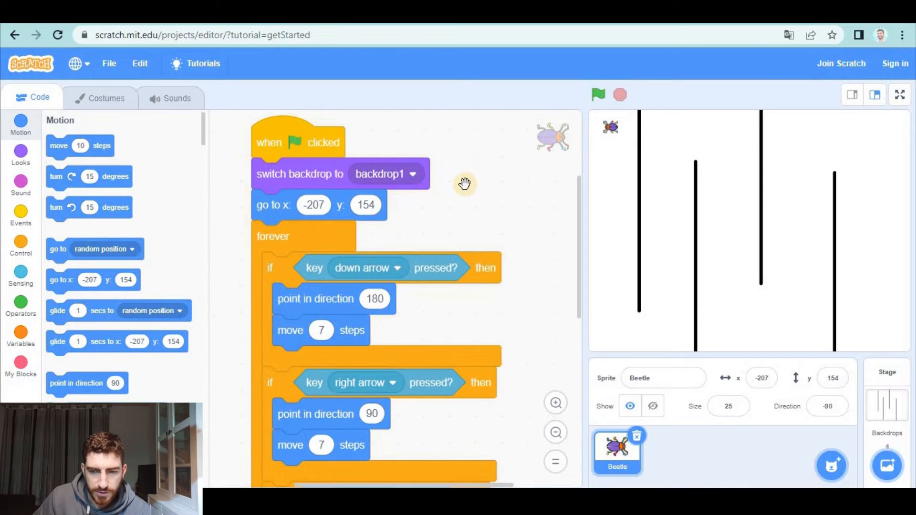
scroll(down, 3)
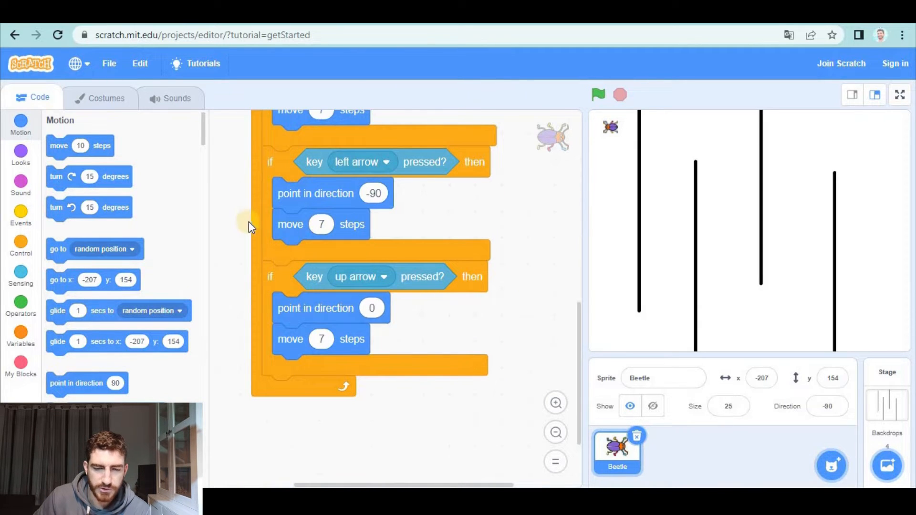
click(20, 246)
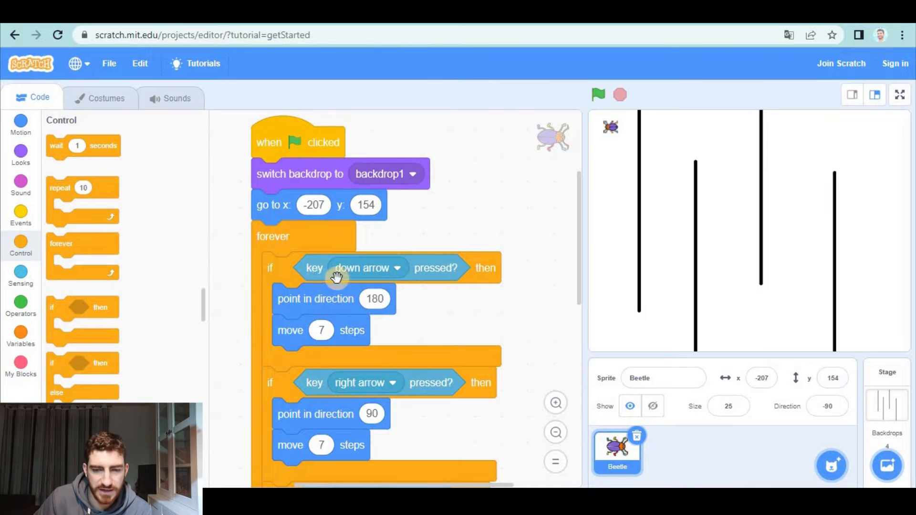
mouse_move(369, 292)
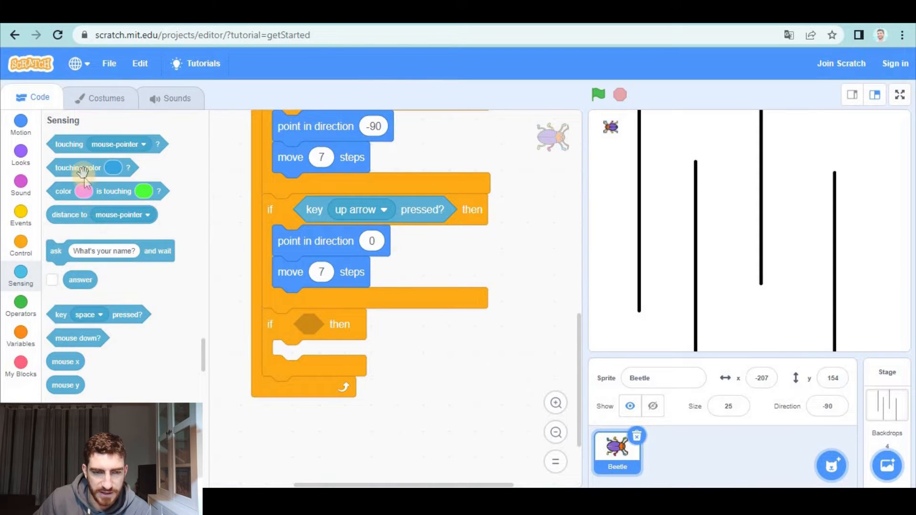
Step: Give the if block a touching-colour condition sampled from the black maze walls
drag(77, 168, 350, 324)
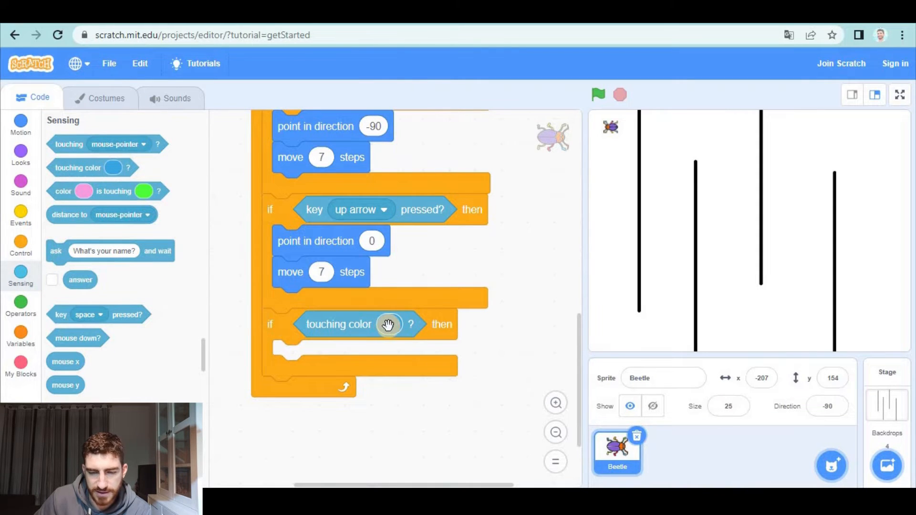
click(389, 324)
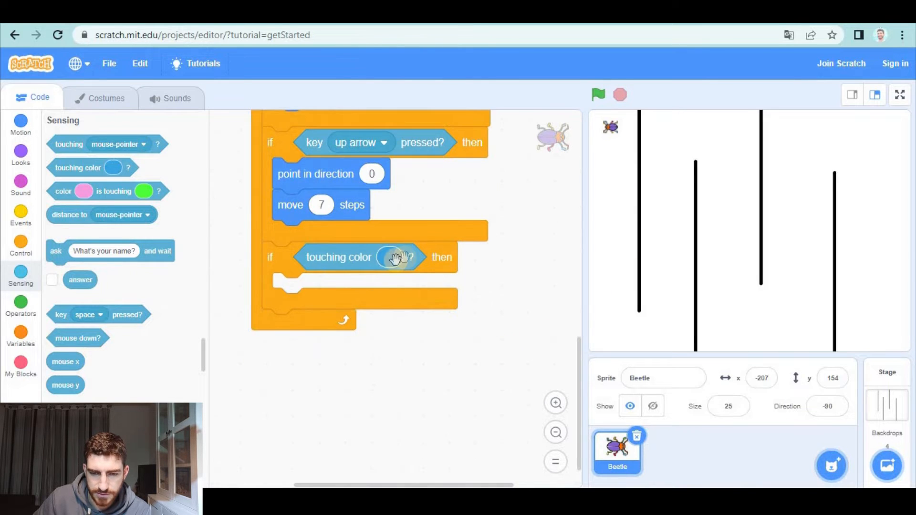
click(389, 258)
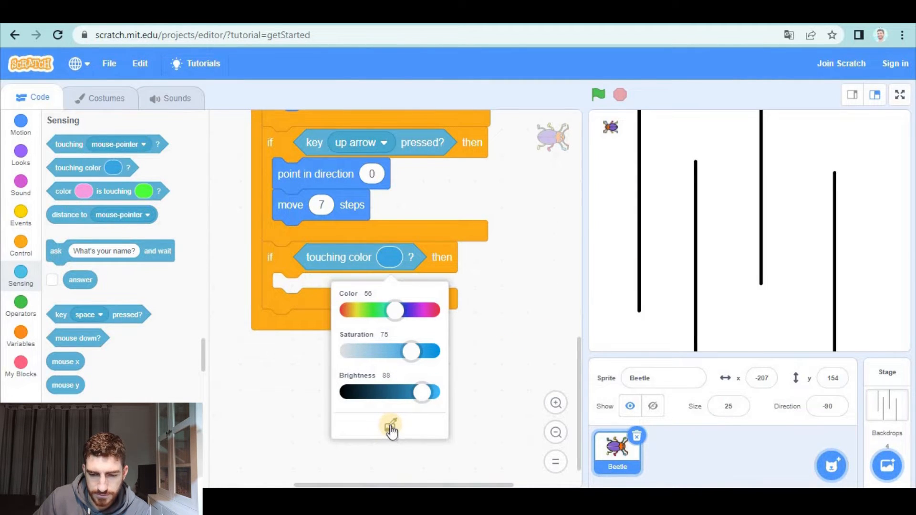
click(389, 425)
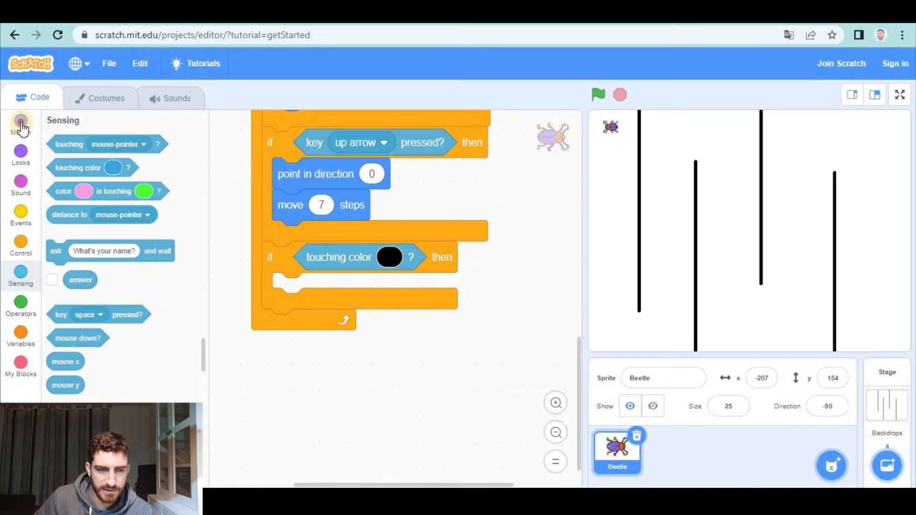
Step: Make the beetle move -7 steps when touching black after each arrow move, and test it
click(20, 124)
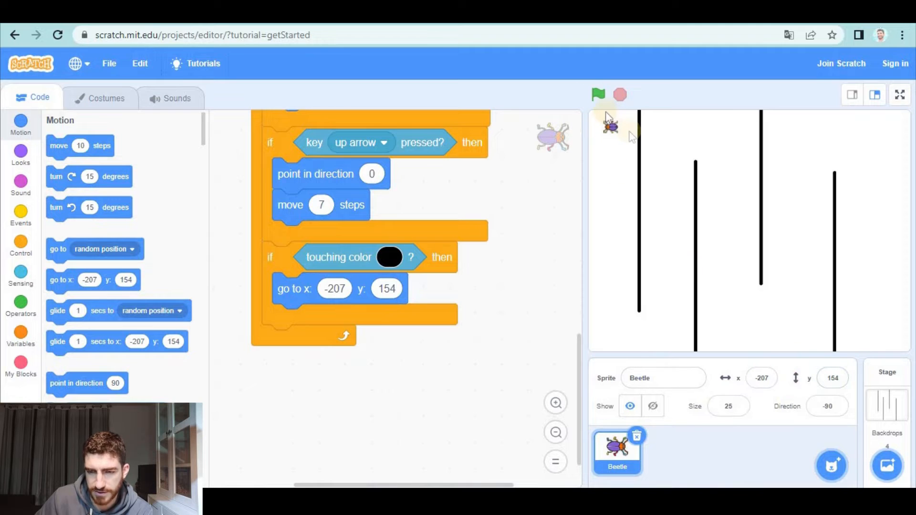
click(597, 94)
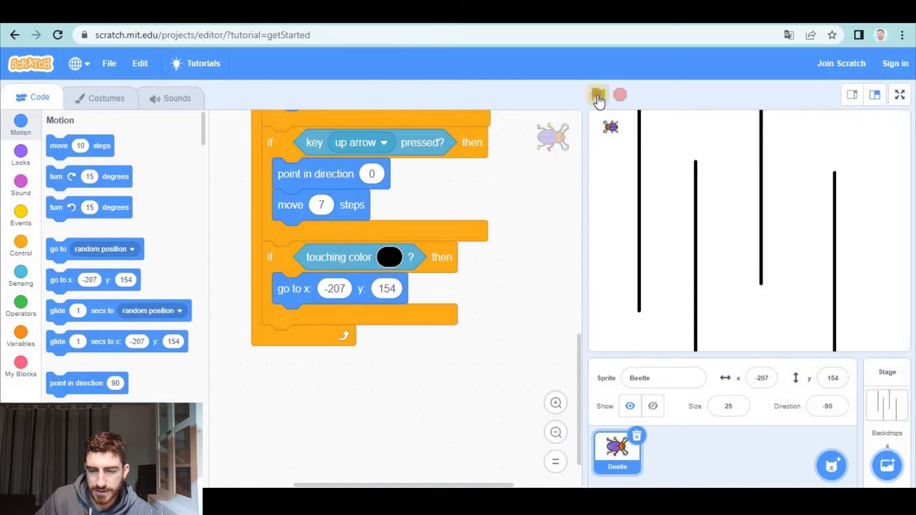
click(597, 95)
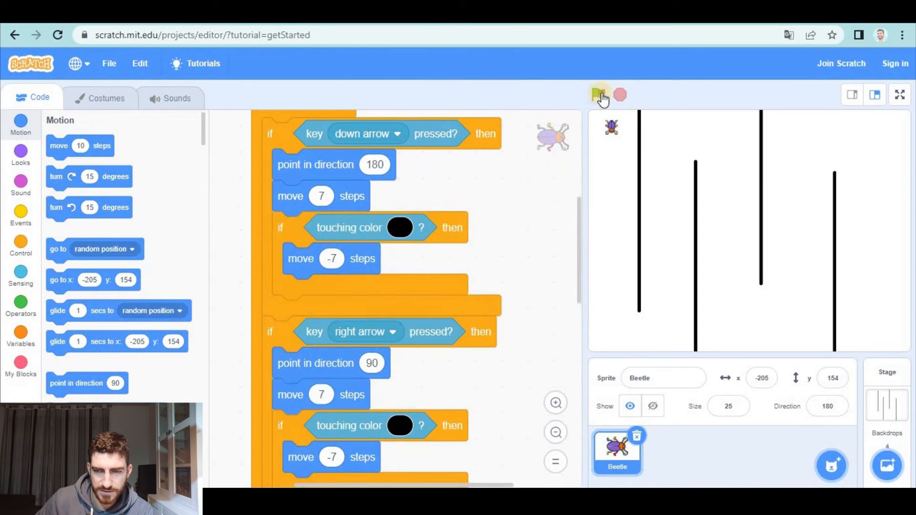
click(597, 94)
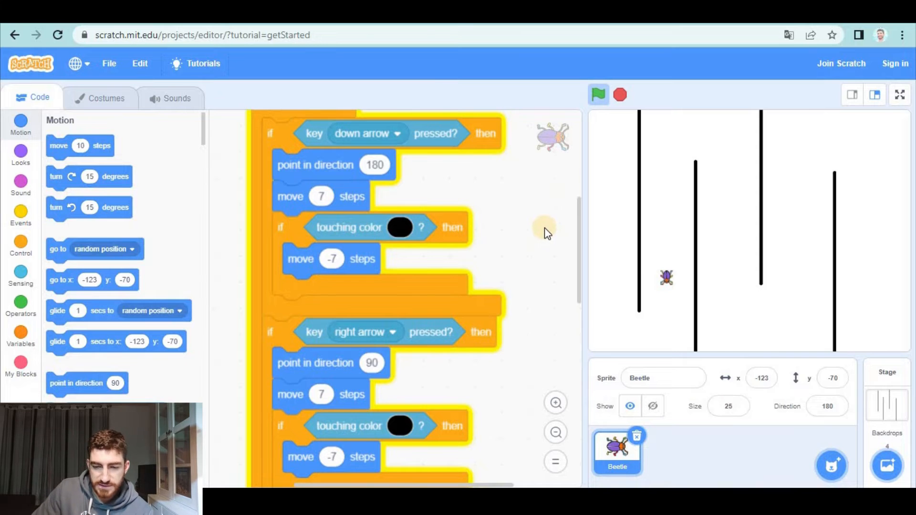
scroll(down, 3)
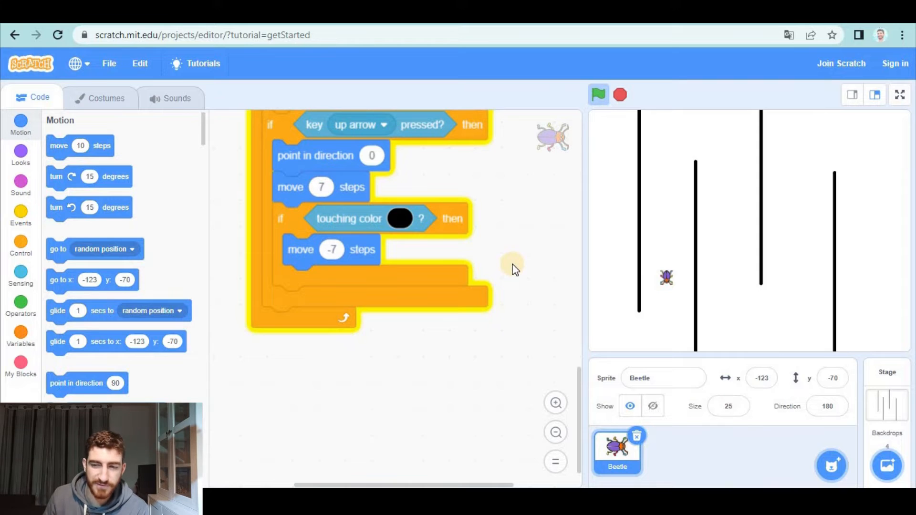
mouse_move(590, 250)
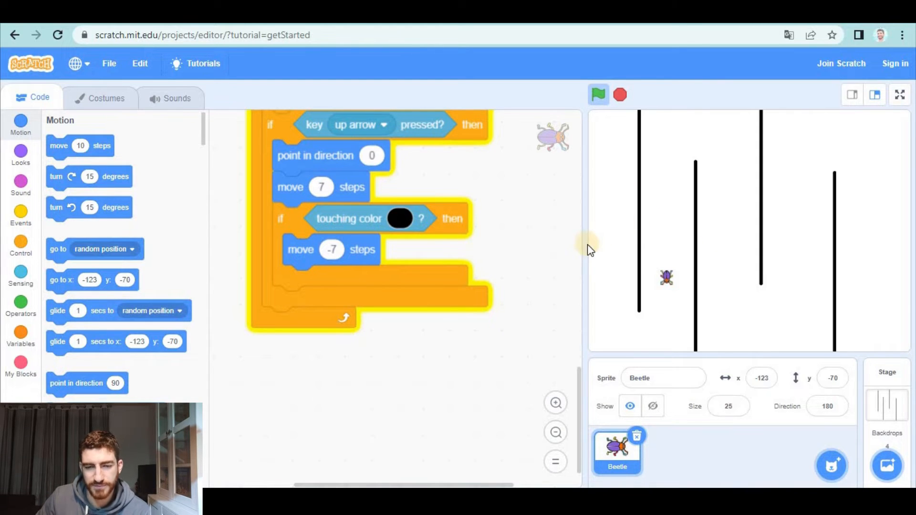
mouse_move(543, 263)
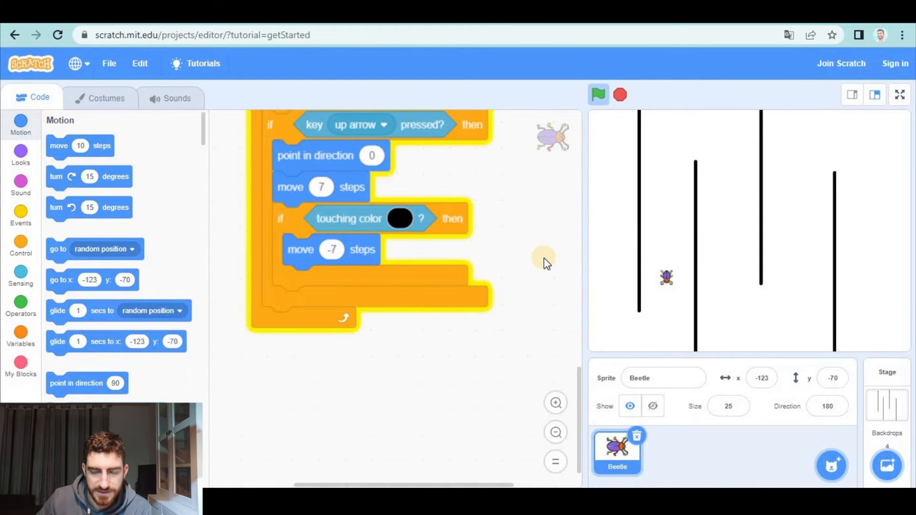
mouse_move(546, 255)
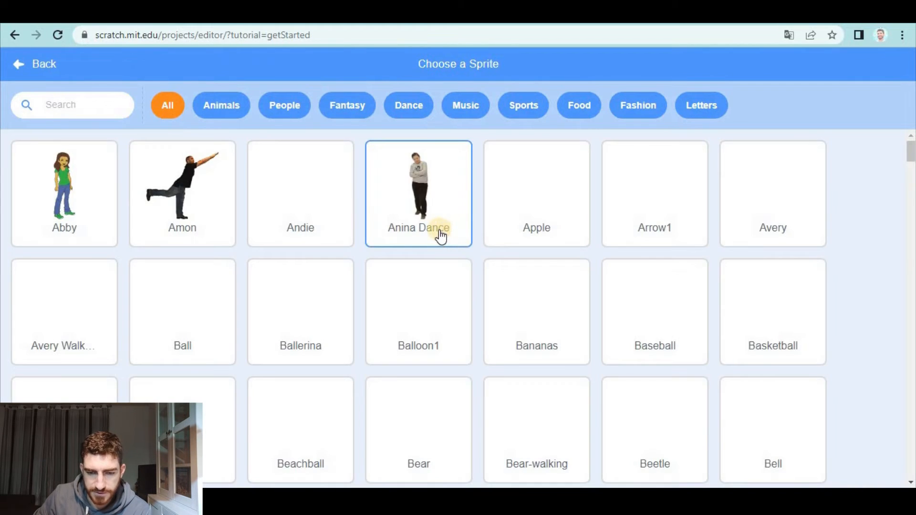
Step: Pick the Crystal sprite from the library for the maze's bottom-right corner
scroll(down, 3)
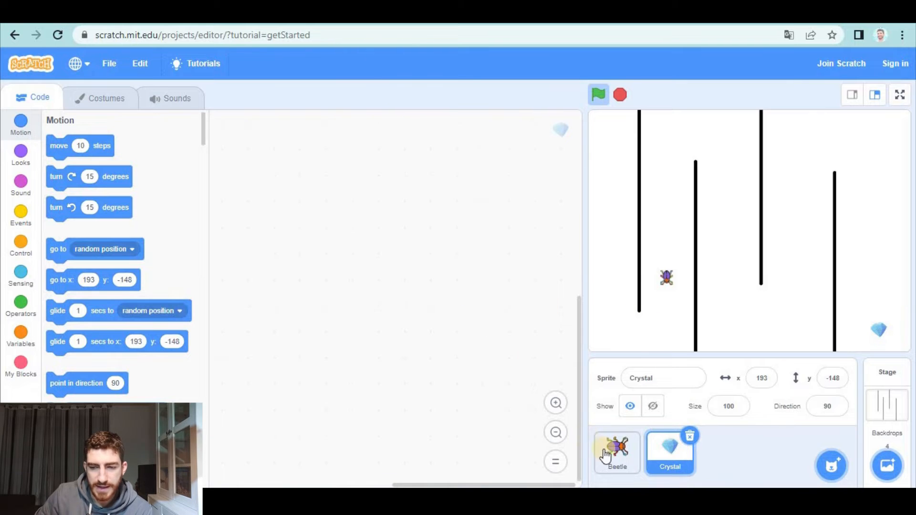
Step: Make touching the Crystal switch to the next backdrop, then test through to the VICTORY! screen
click(618, 452)
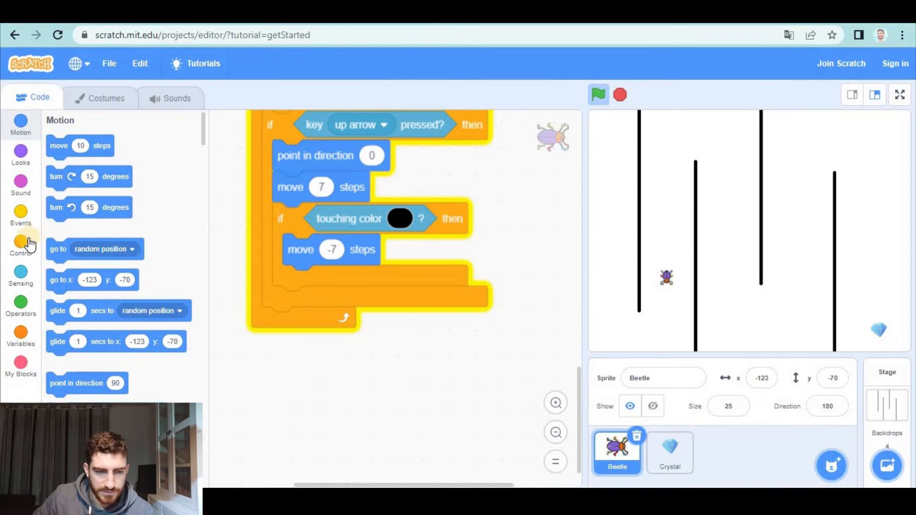
click(20, 243)
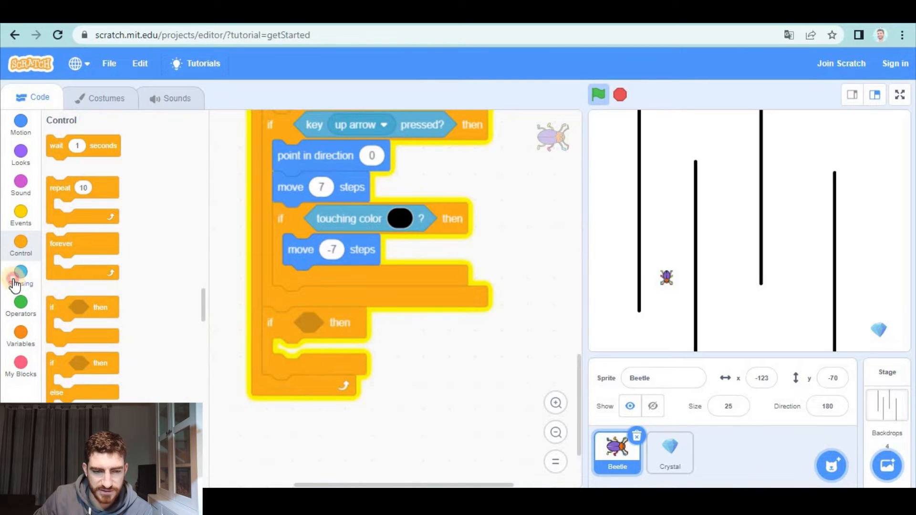
click(20, 275)
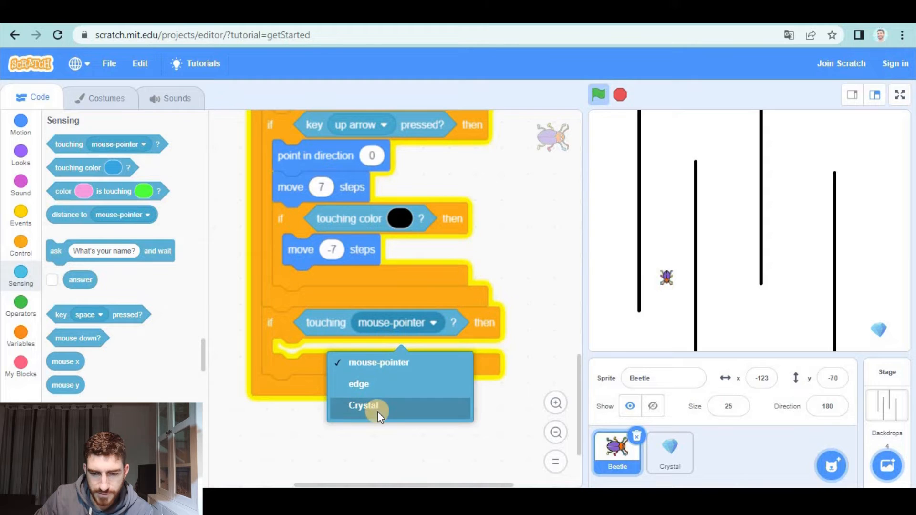
click(362, 405)
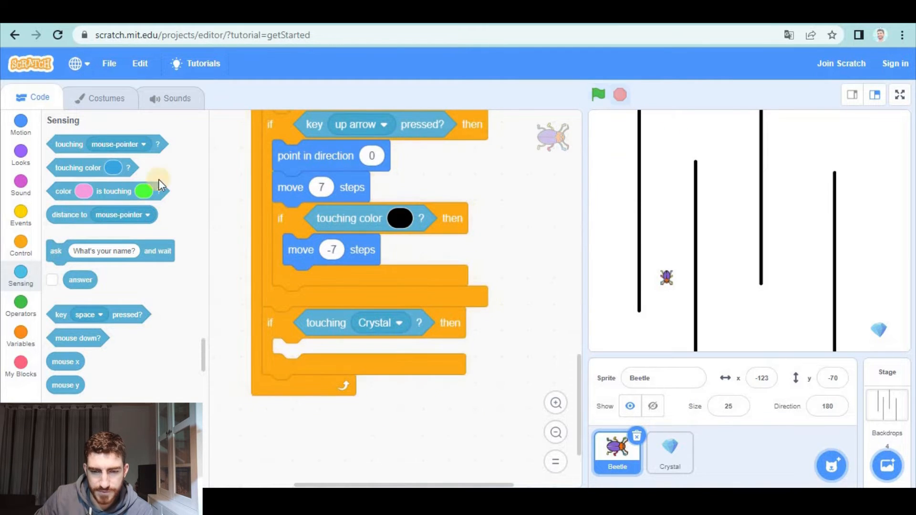
click(20, 153)
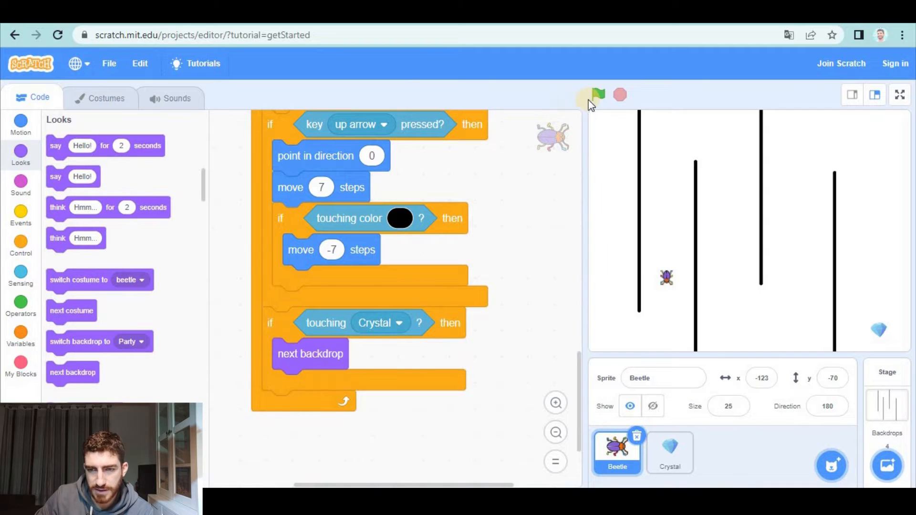
click(597, 94)
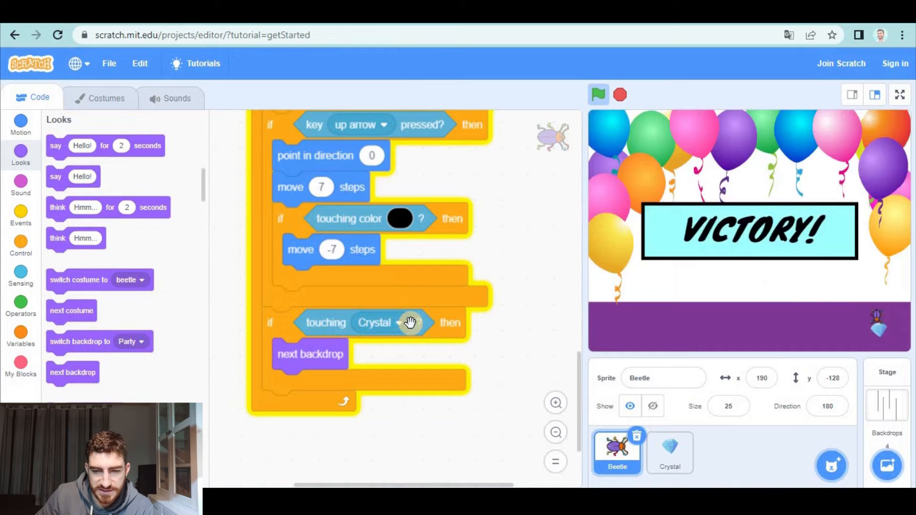
mouse_move(315, 356)
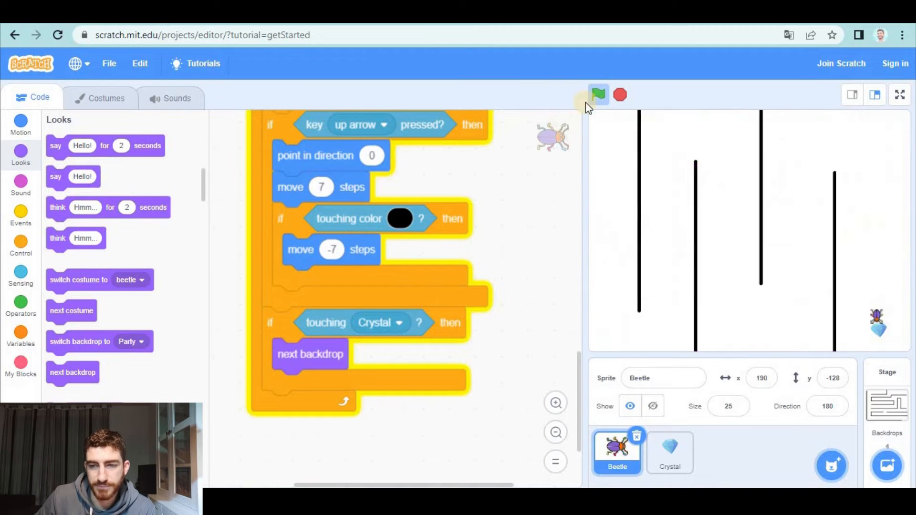
Step: Add 'go to x:-207 y:154' under the beetle's backdrop1 switch and test-run from the green flag
click(598, 95)
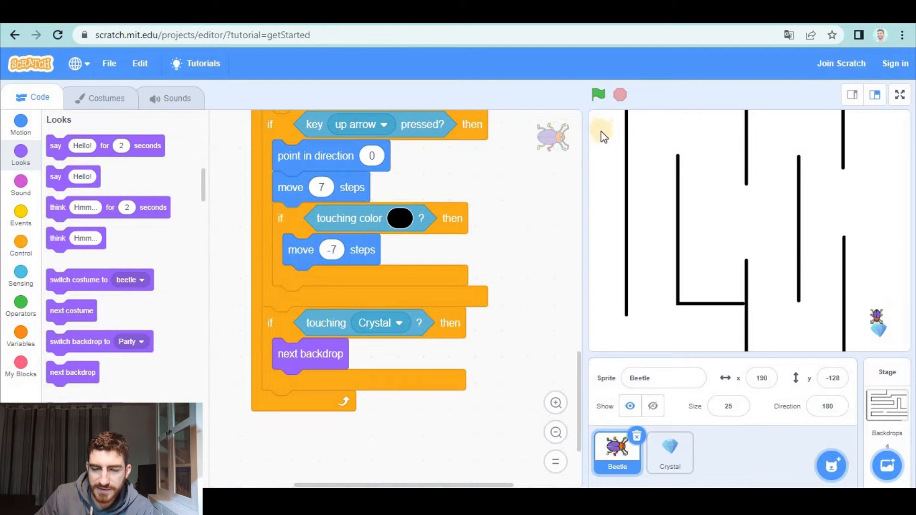
mouse_move(864, 319)
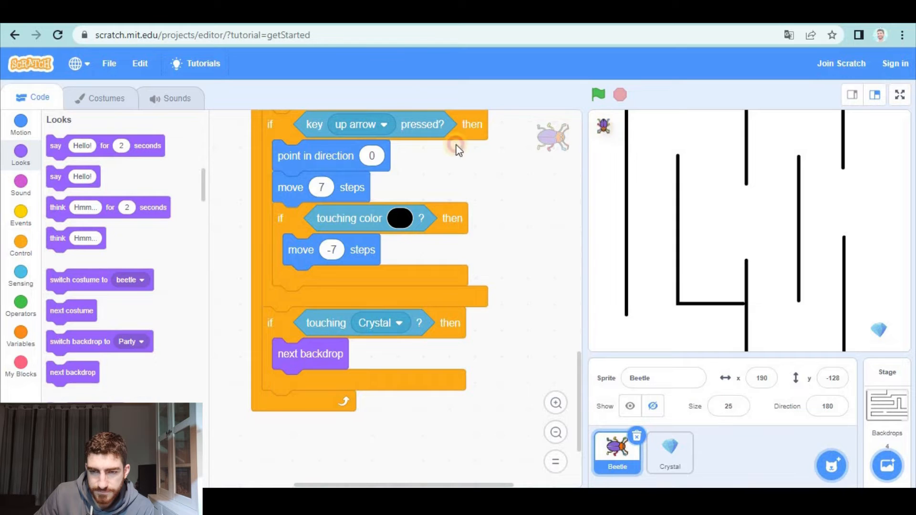
click(20, 124)
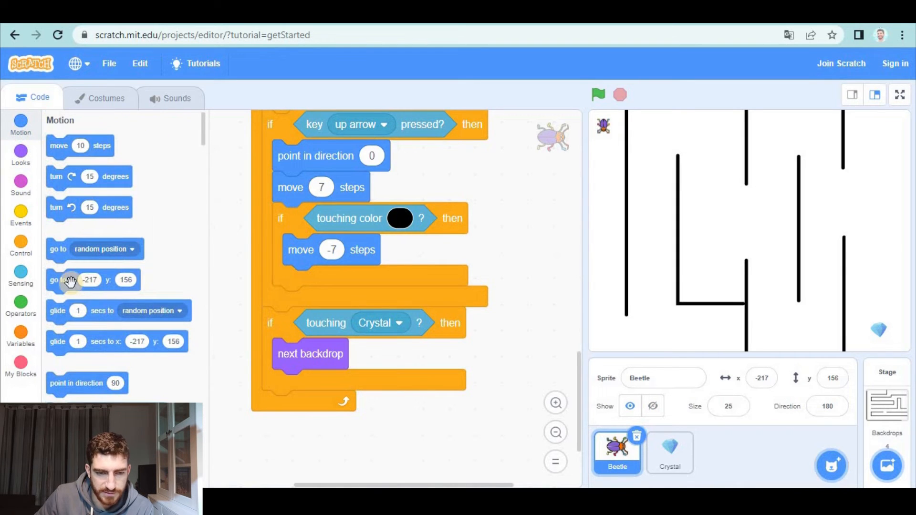
drag(70, 280, 309, 384)
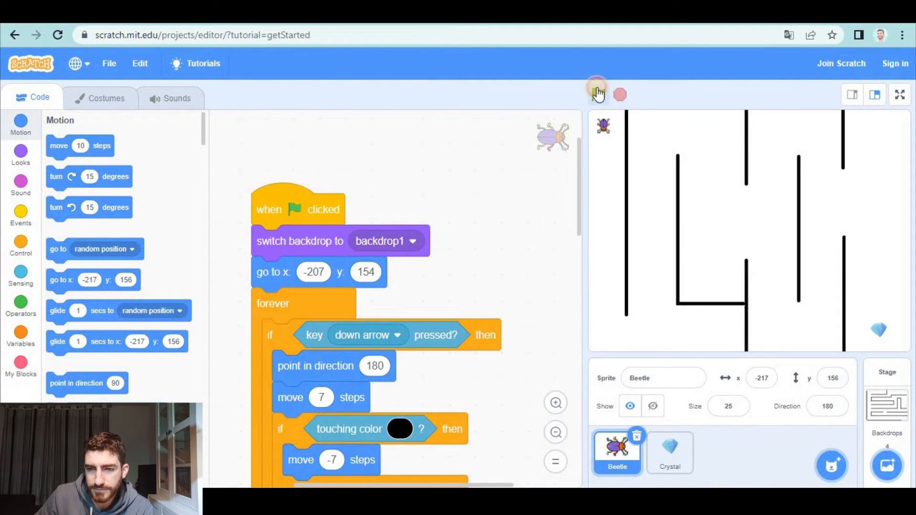
click(597, 95)
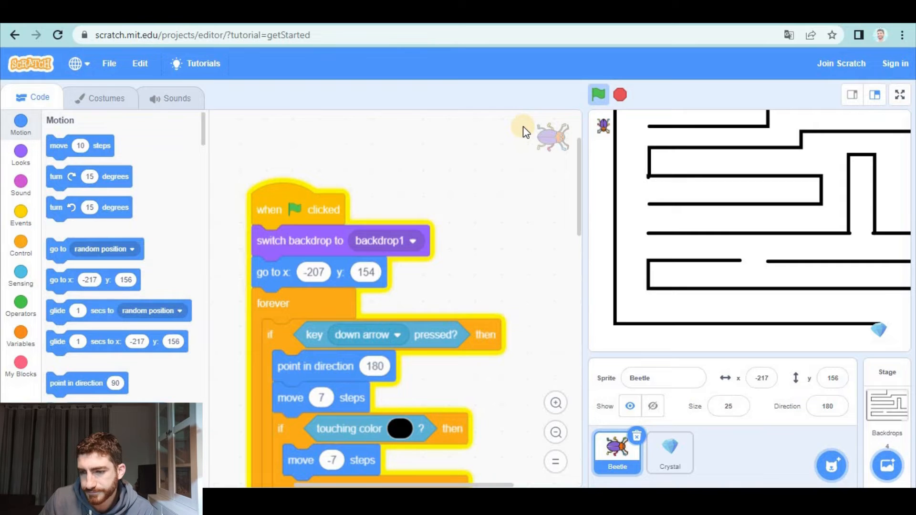
mouse_move(584, 158)
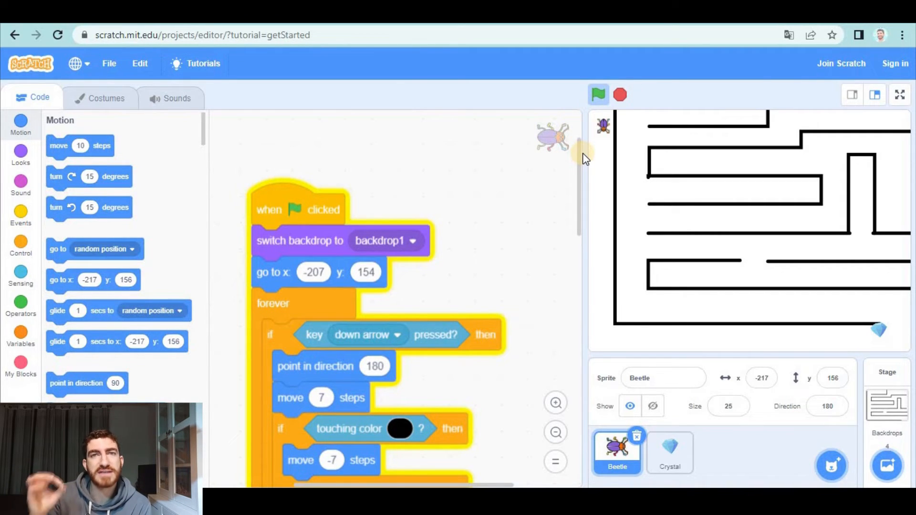
scroll(down, 3)
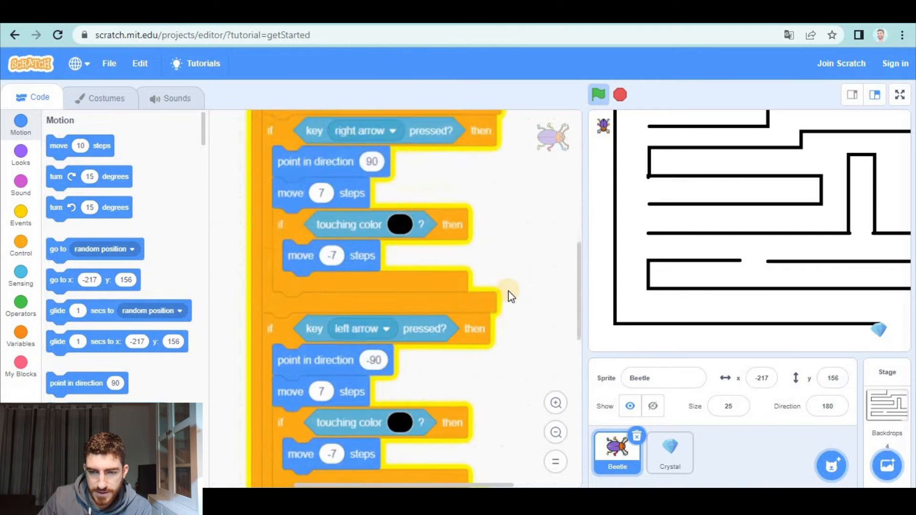
scroll(down, 3)
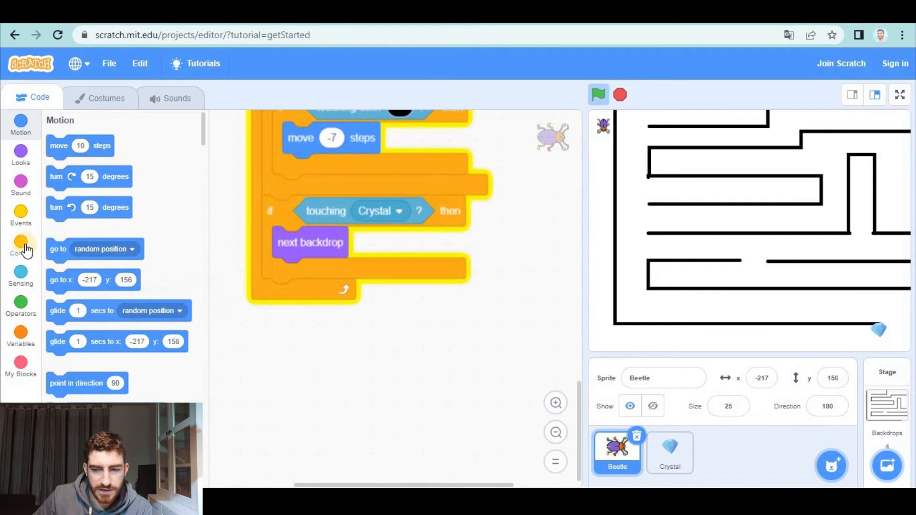
Step: Give the beetle a 'when backdrop switches to backdrop2' script going to x -222, y 13, checking the level backdrops
click(20, 217)
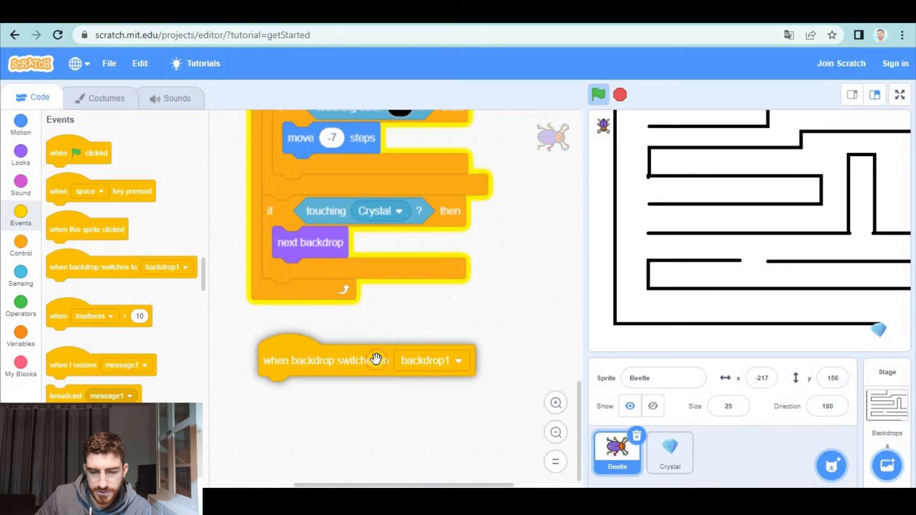
click(431, 360)
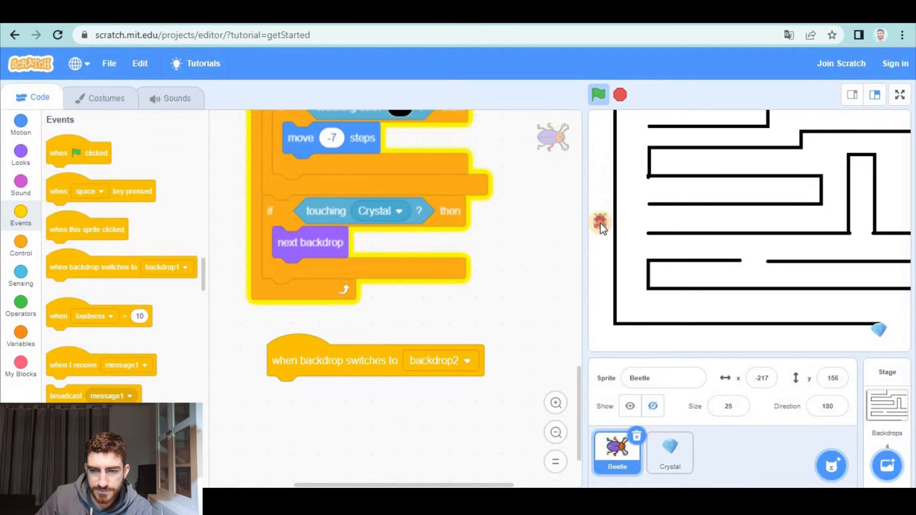
click(20, 121)
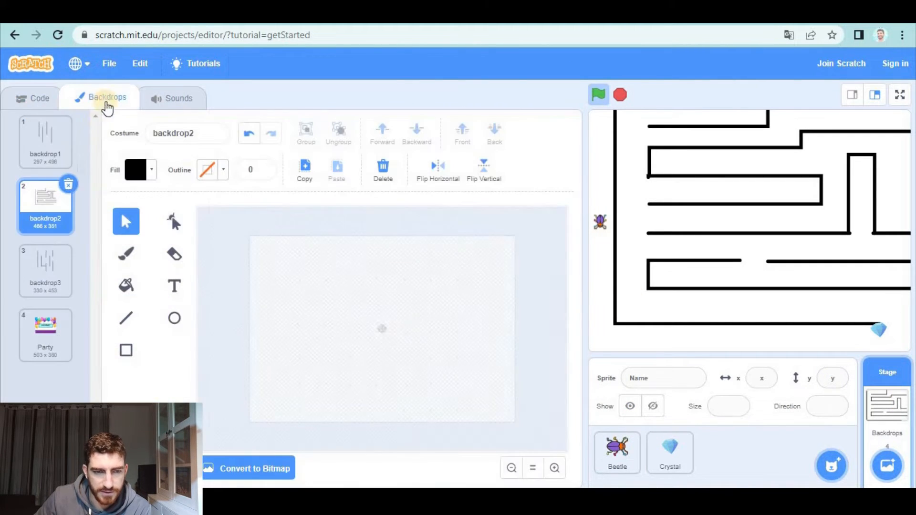
click(45, 270)
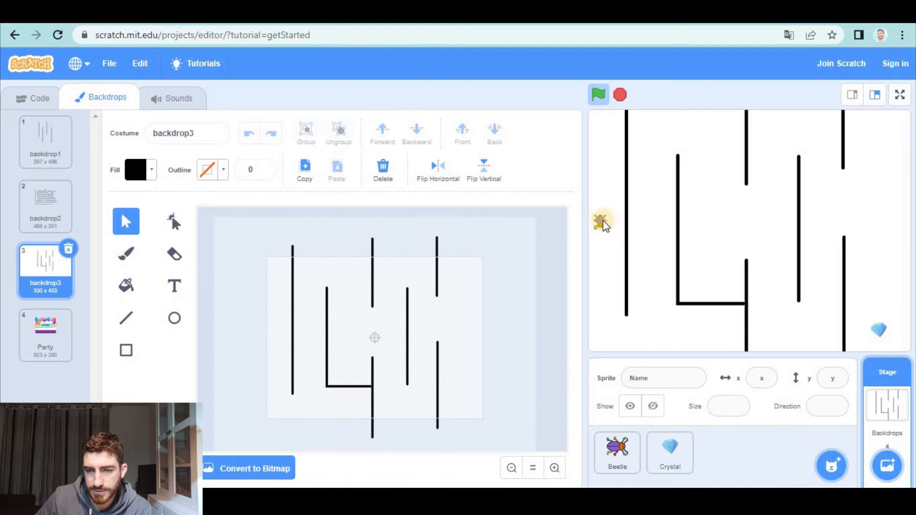
click(618, 452)
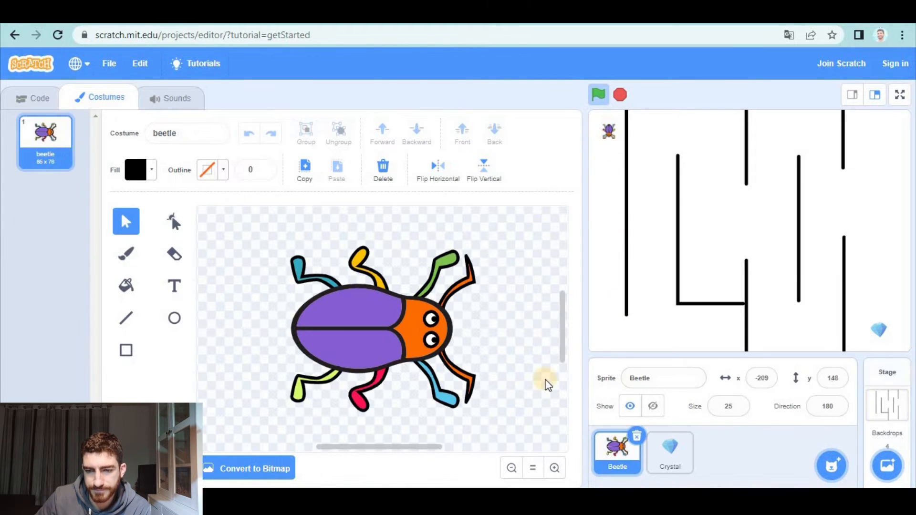
click(40, 97)
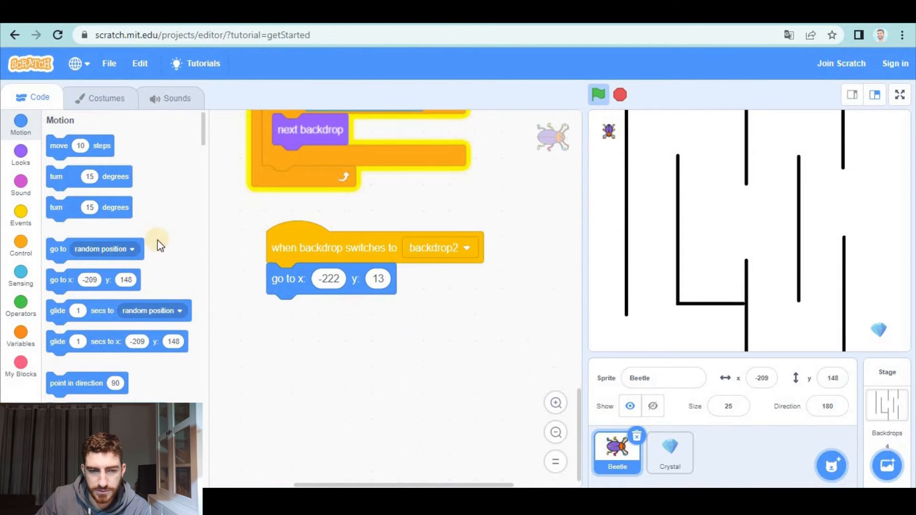
Step: Add a backdrop3 script placing the beetle at x -209, y 148 and a new hat triggered by Party
click(20, 216)
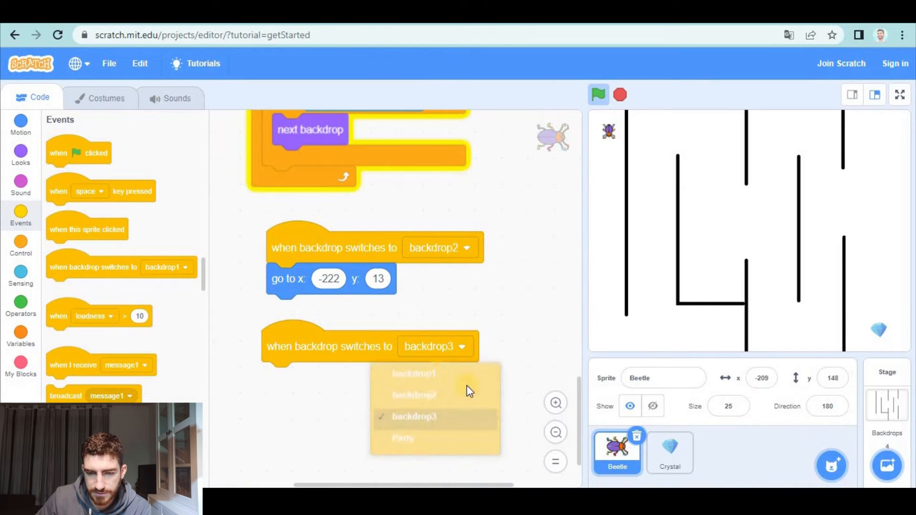
click(20, 124)
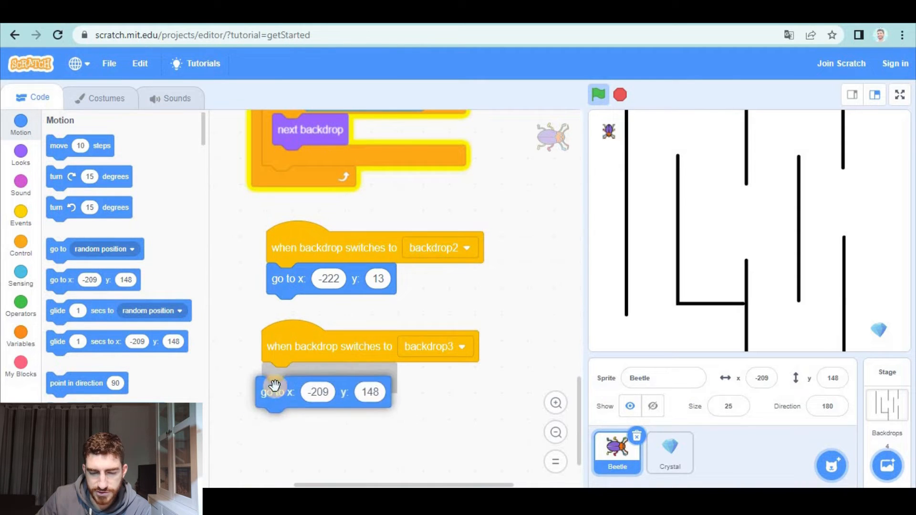
drag(274, 391, 283, 377)
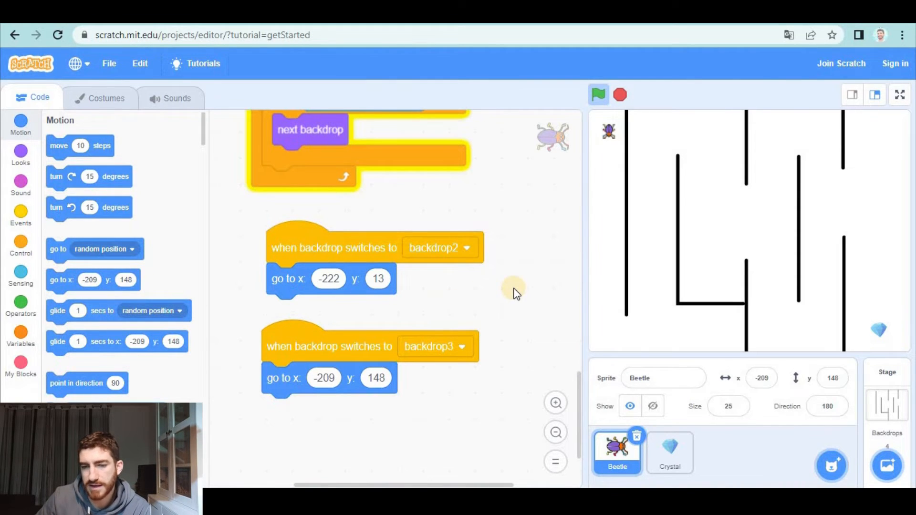
click(20, 217)
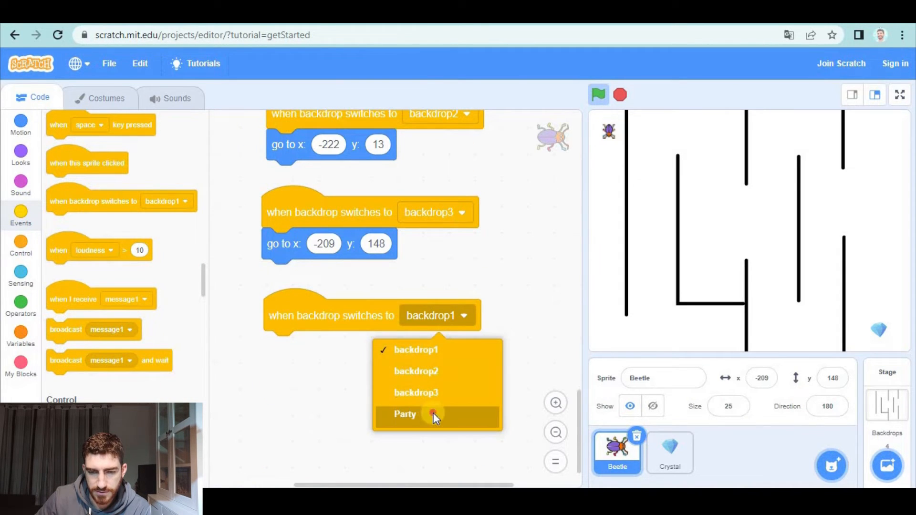
click(405, 414)
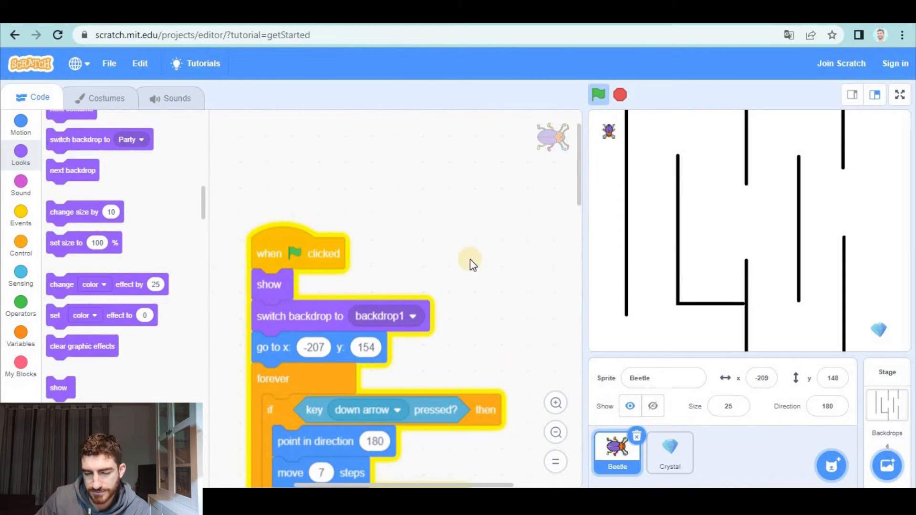
Step: Make the Crystal hide on the Party backdrop and show when backdrop1 starts
click(670, 452)
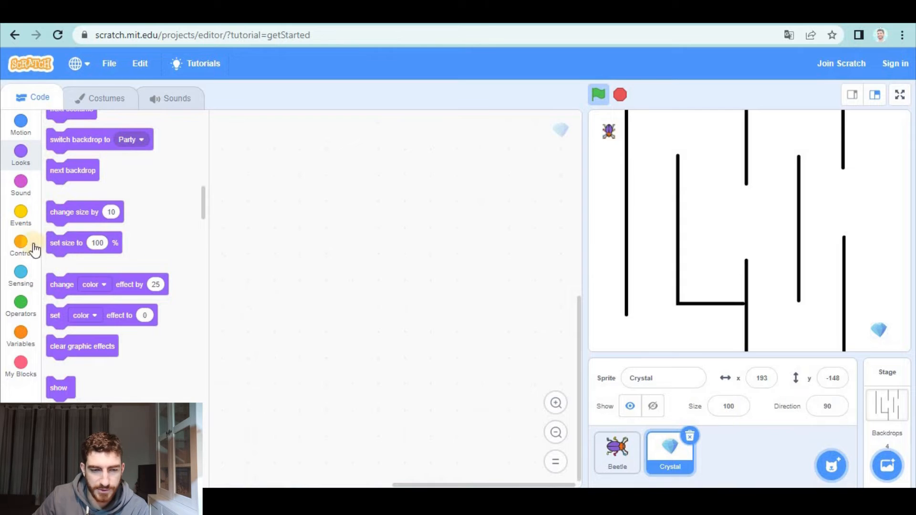
click(20, 217)
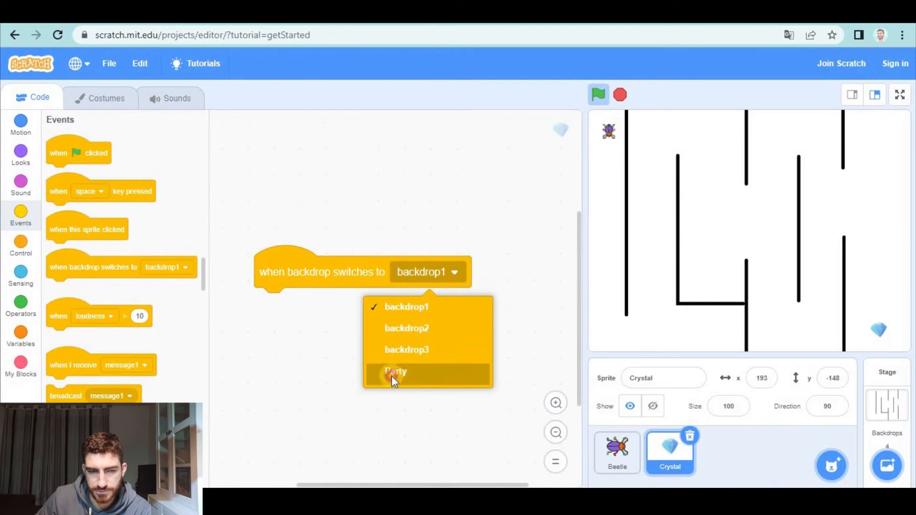
click(396, 373)
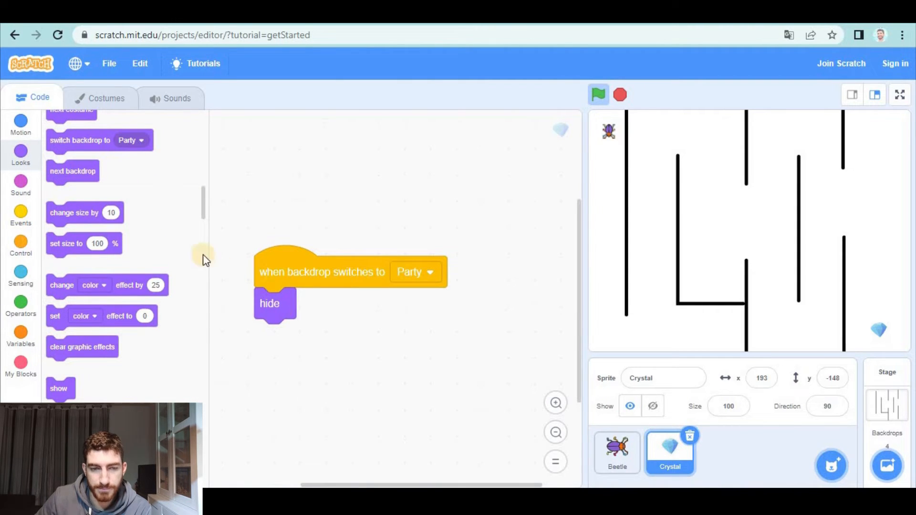
click(20, 216)
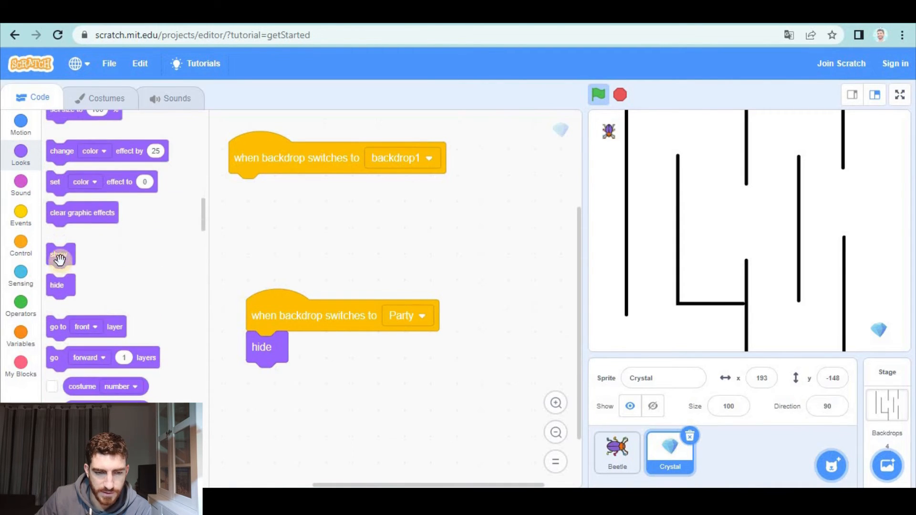
drag(60, 254, 249, 189)
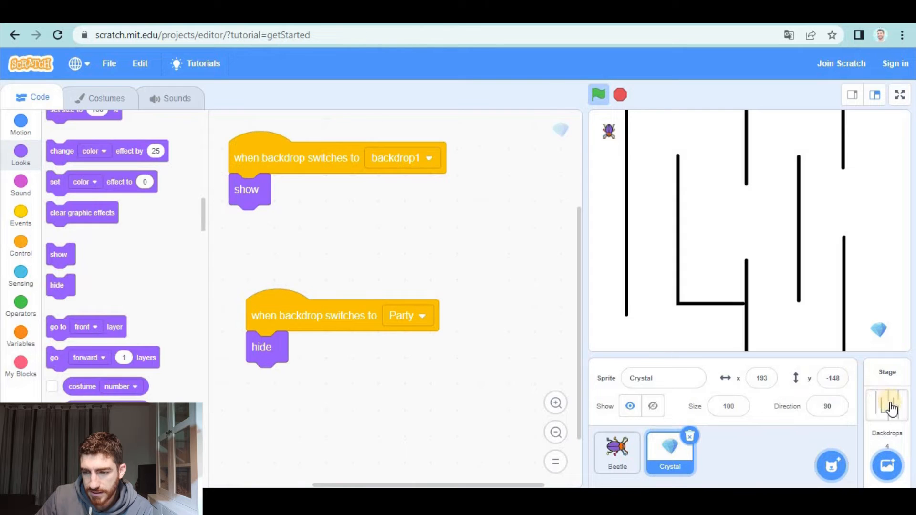
Step: View the level 2 maze, then give the Crystal a backdrop2 trigger sending it to x 219, y 23
click(886, 402)
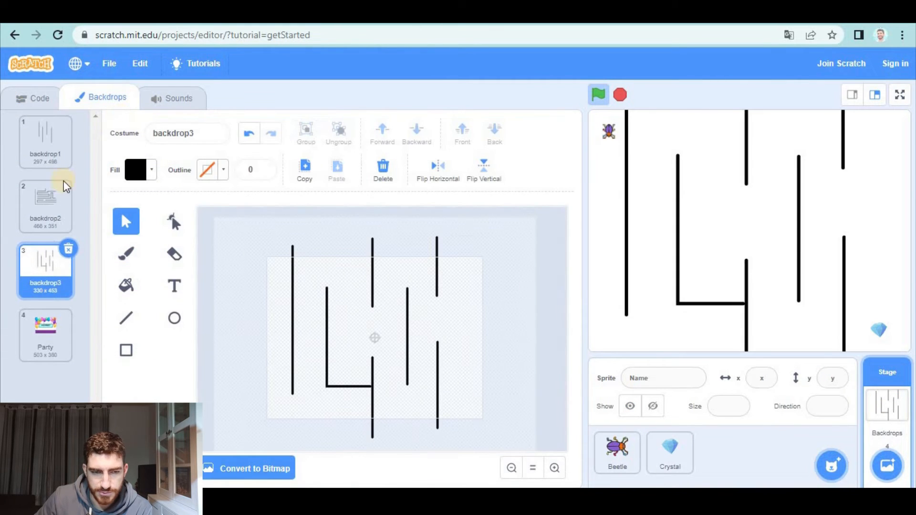
click(45, 201)
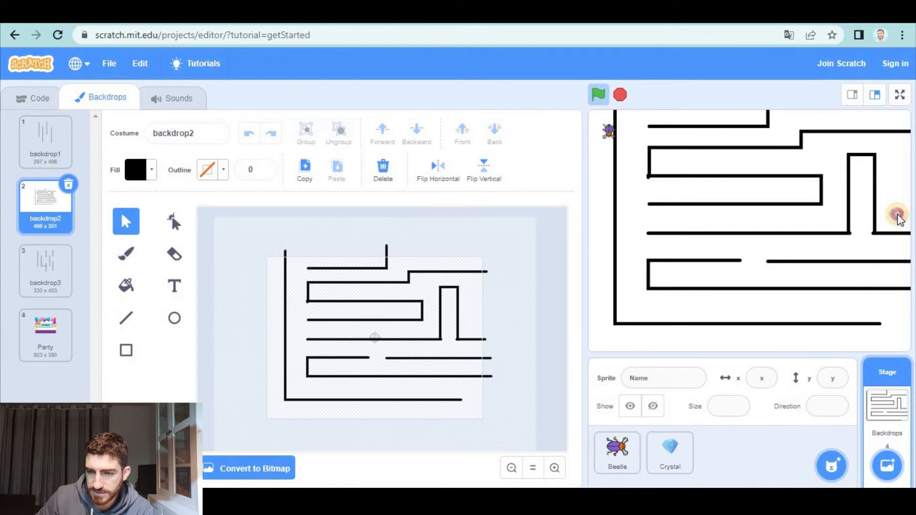
click(669, 452)
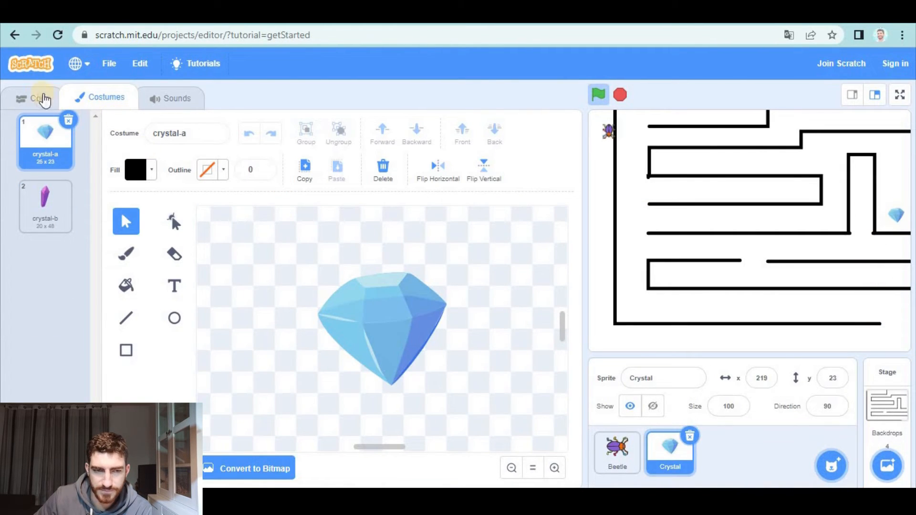
click(34, 97)
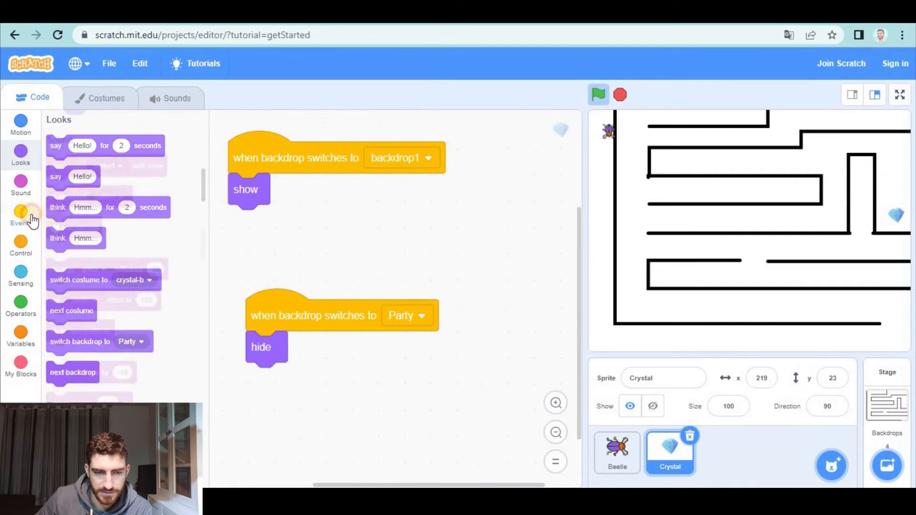
click(20, 217)
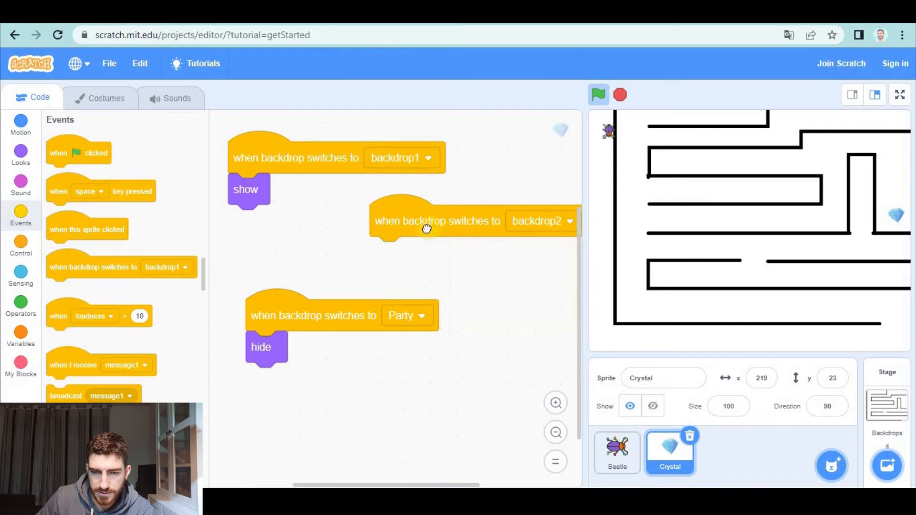
drag(437, 220, 413, 223)
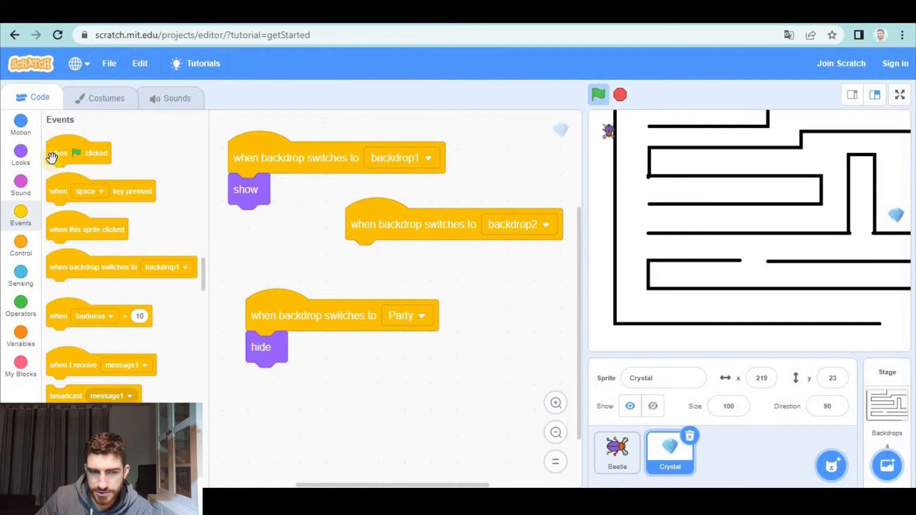
click(20, 124)
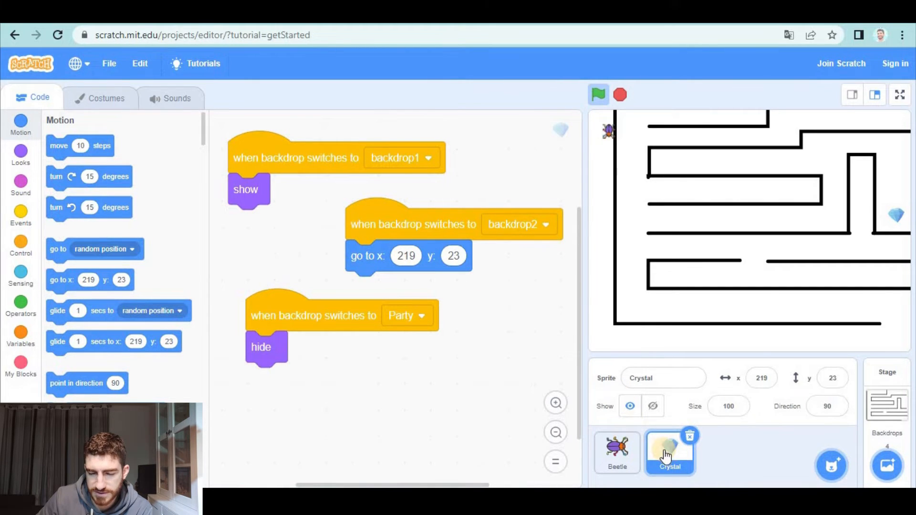
Step: Check backdrops 1 and 3, then send the Crystal to x 195, y -137 on backdrop1 and backdrop3
click(887, 409)
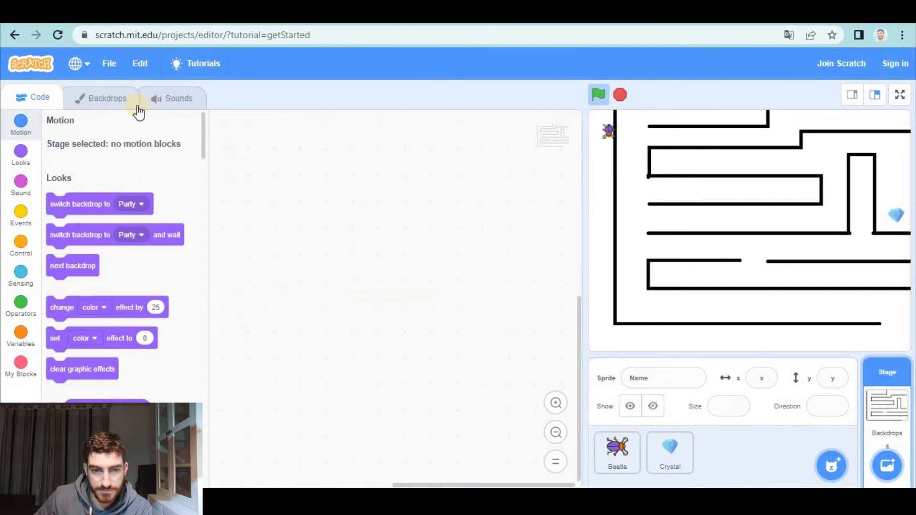
click(106, 98)
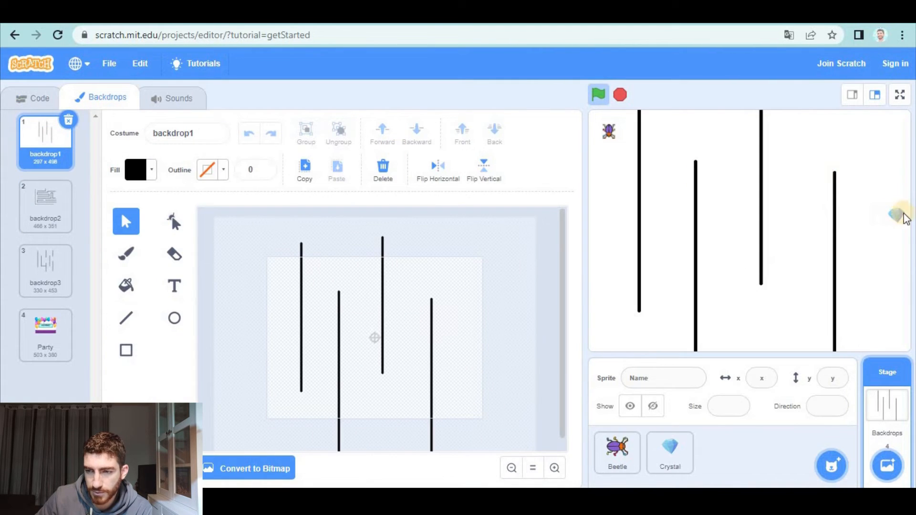
click(670, 453)
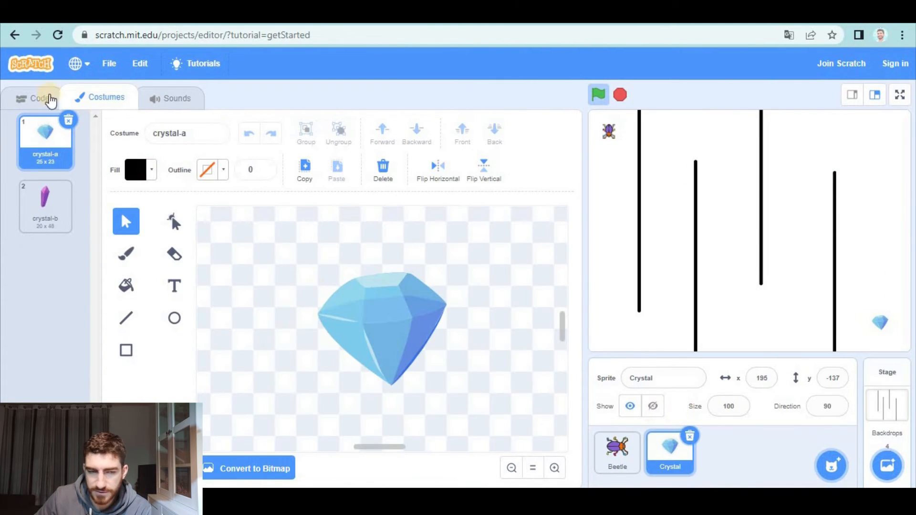
click(34, 97)
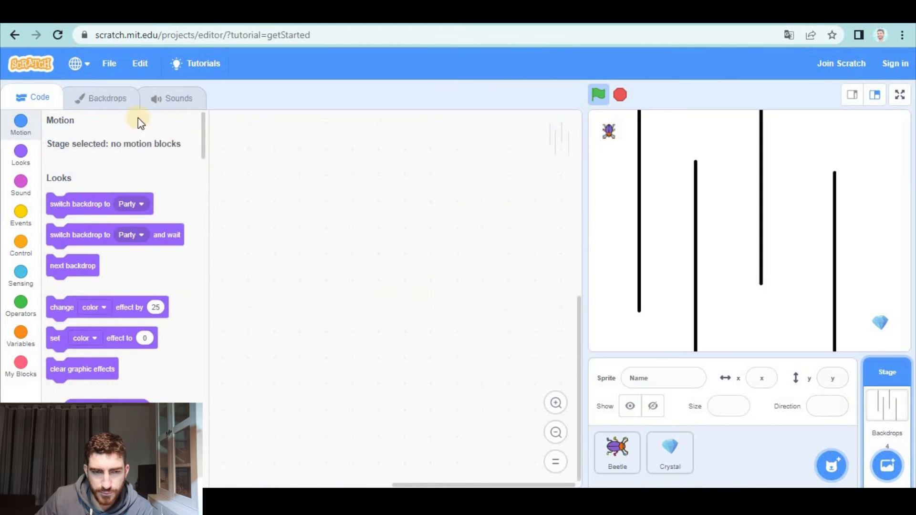
click(106, 97)
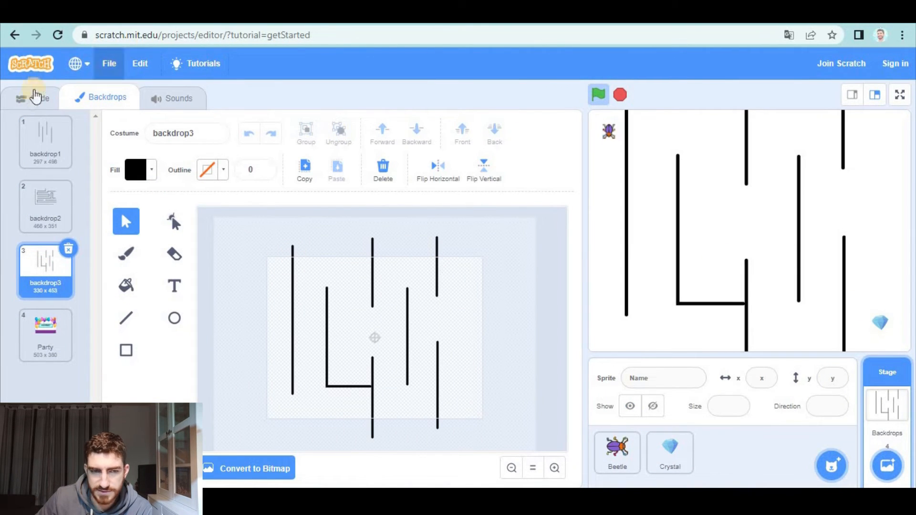
click(33, 97)
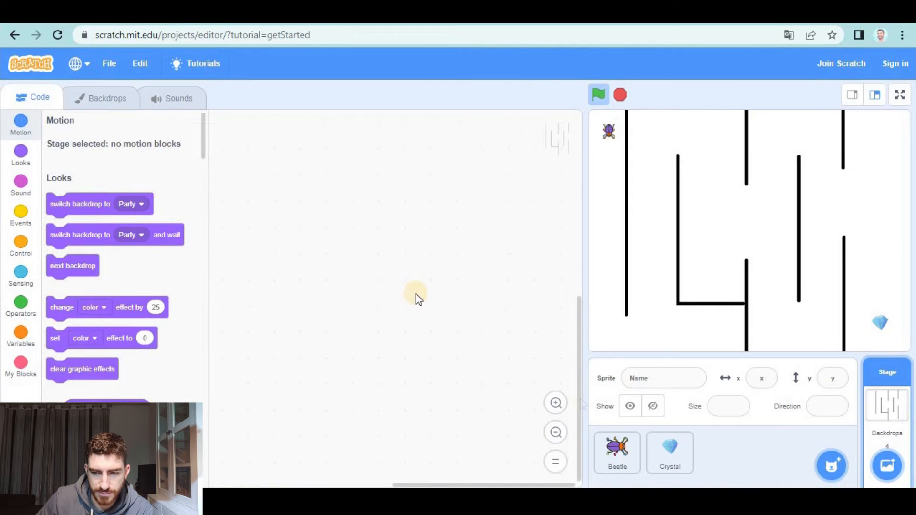
right_click(280, 150)
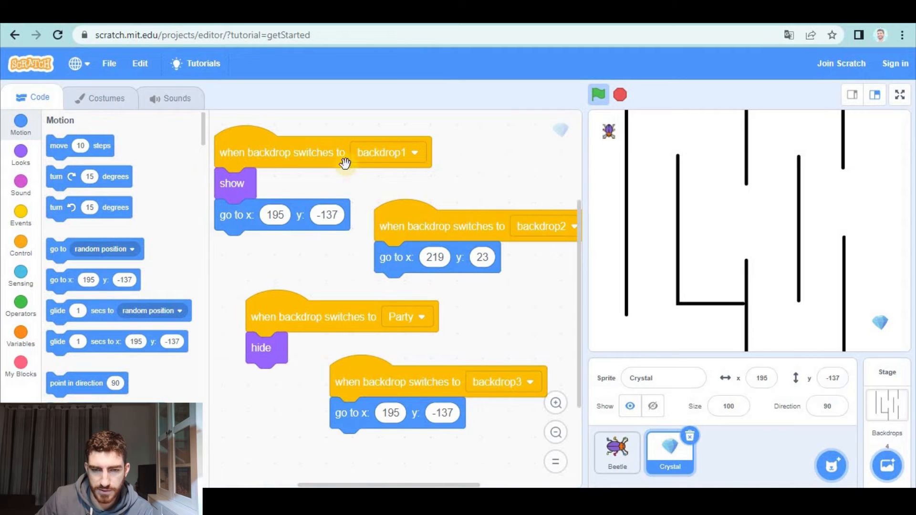
mouse_move(883, 215)
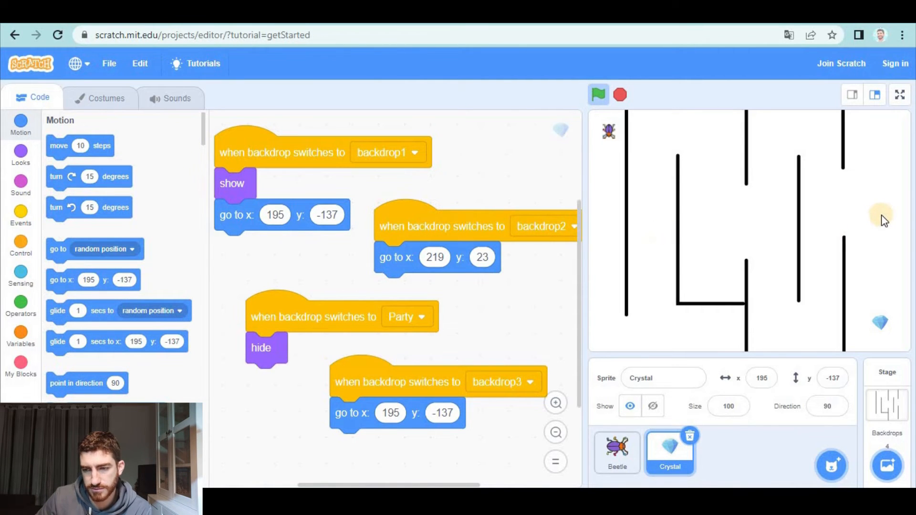
mouse_move(875, 209)
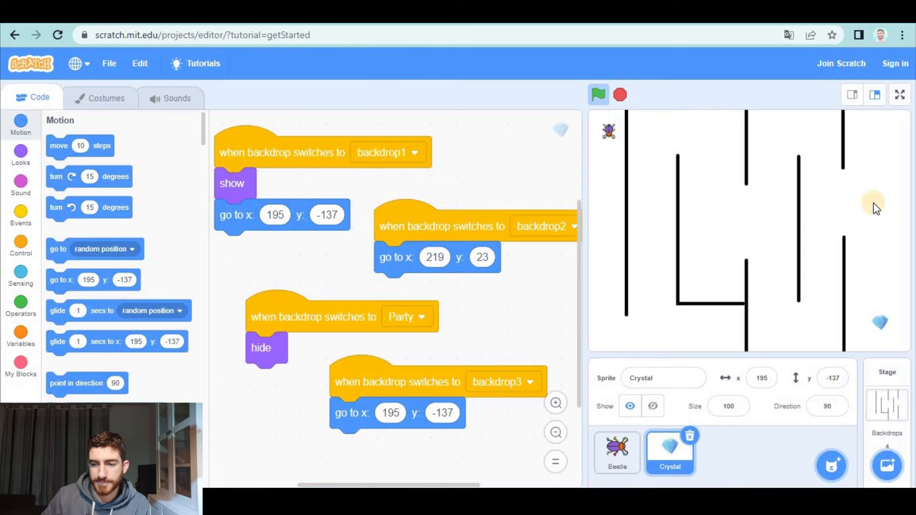
mouse_move(831, 466)
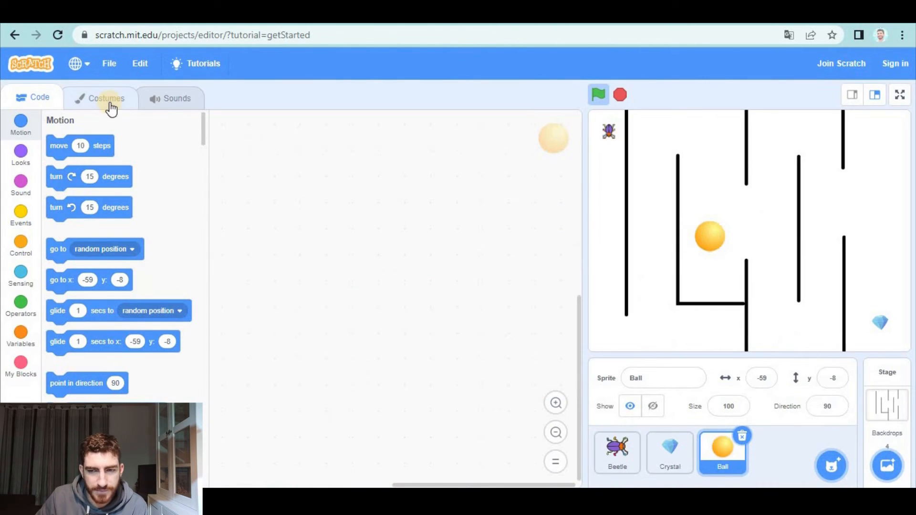
Step: Give the new Ball sprite the purple ball-e costume and place it in the level 3 maze at x -118, y 14
click(105, 97)
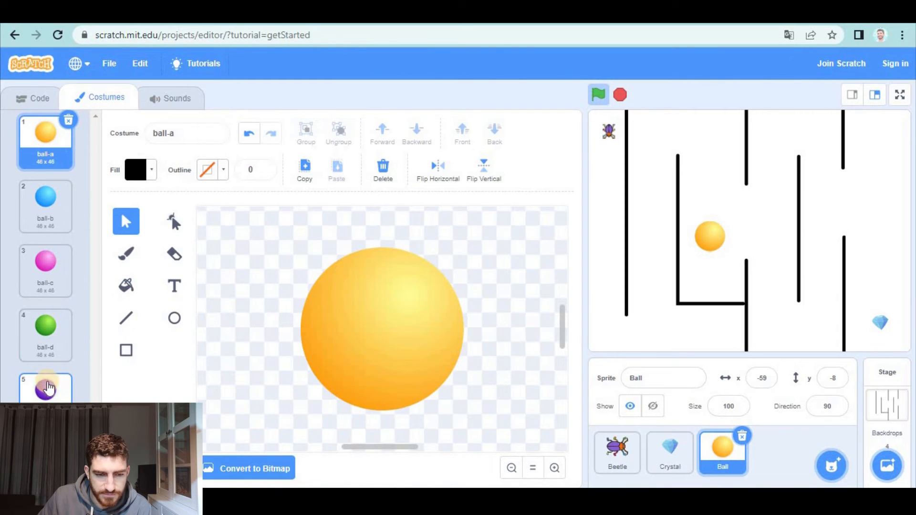
click(46, 388)
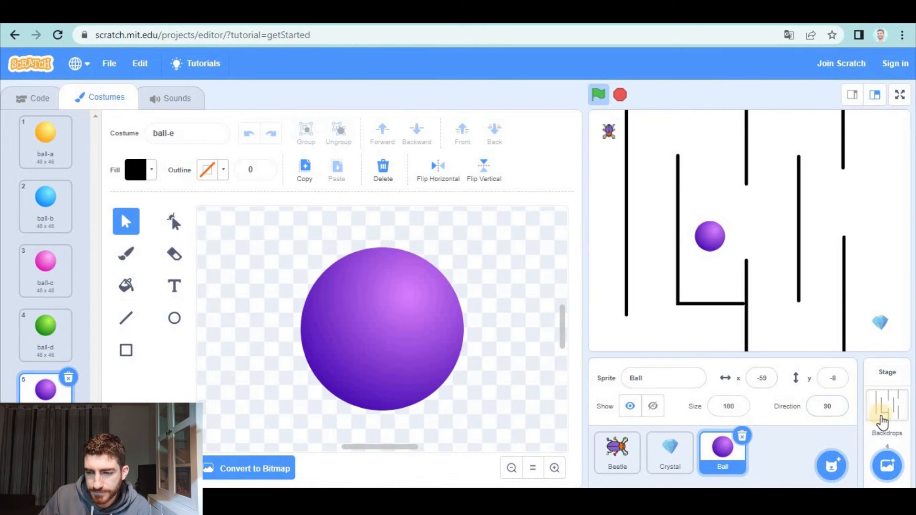
click(887, 409)
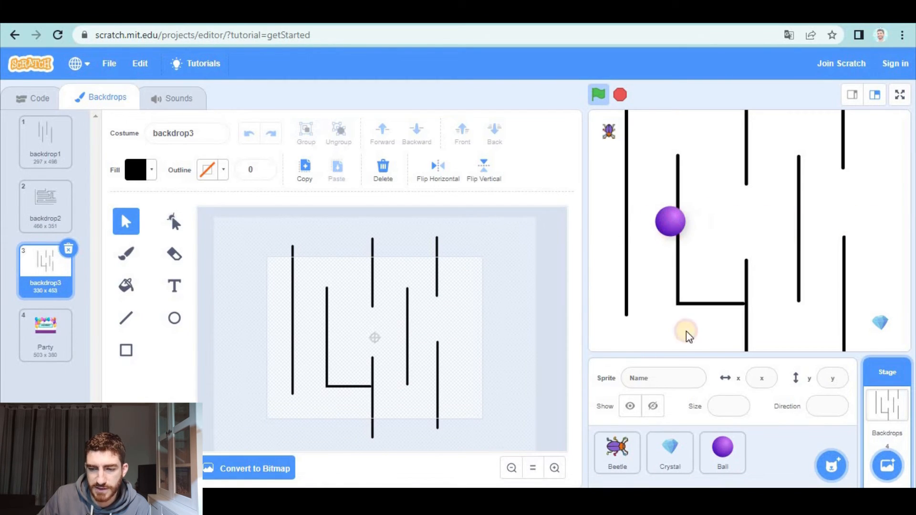
click(723, 452)
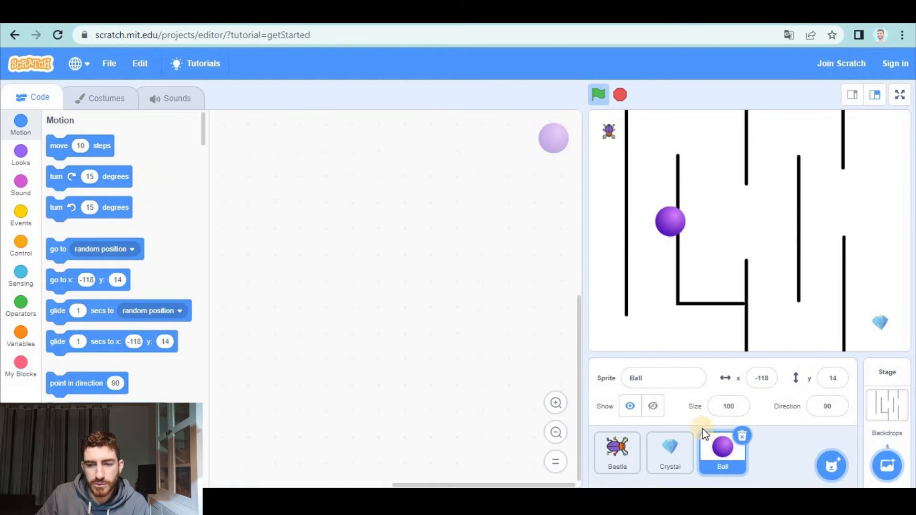
Step: Start a Ball script triggered when the backdrop switches to backdrop3
click(20, 217)
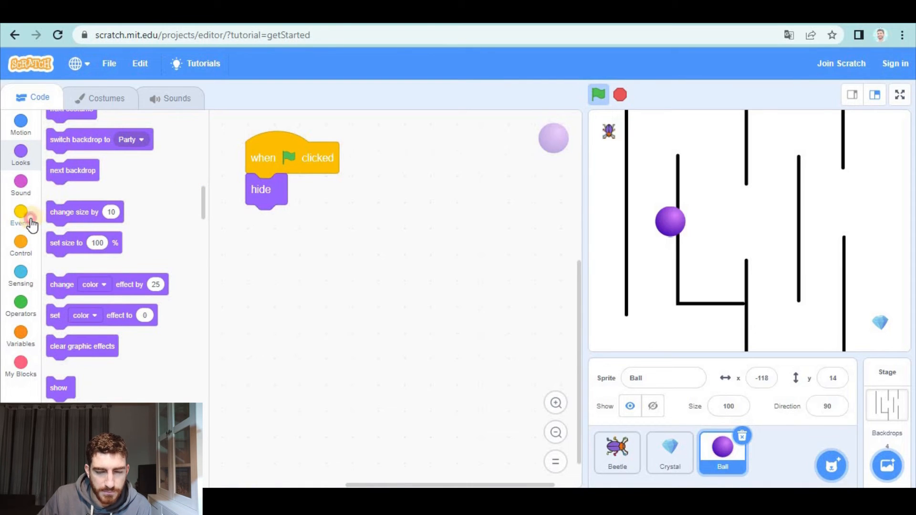
click(20, 217)
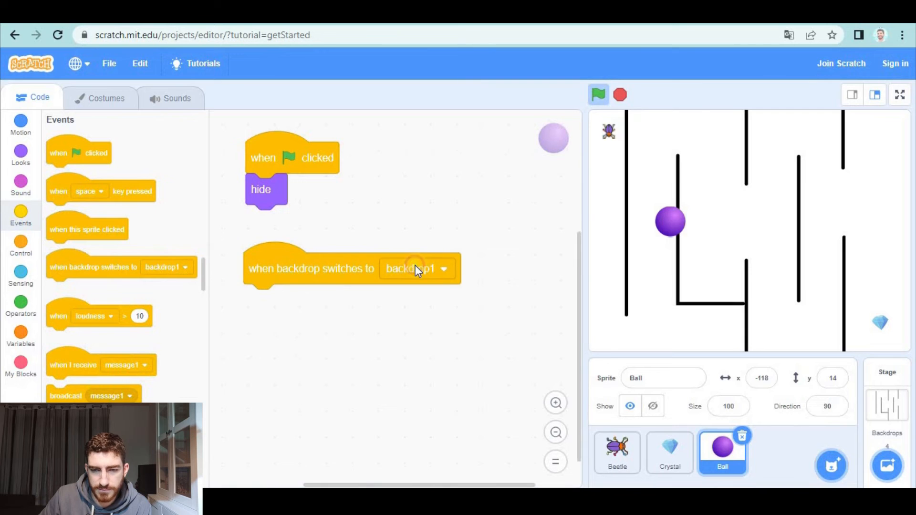
click(416, 269)
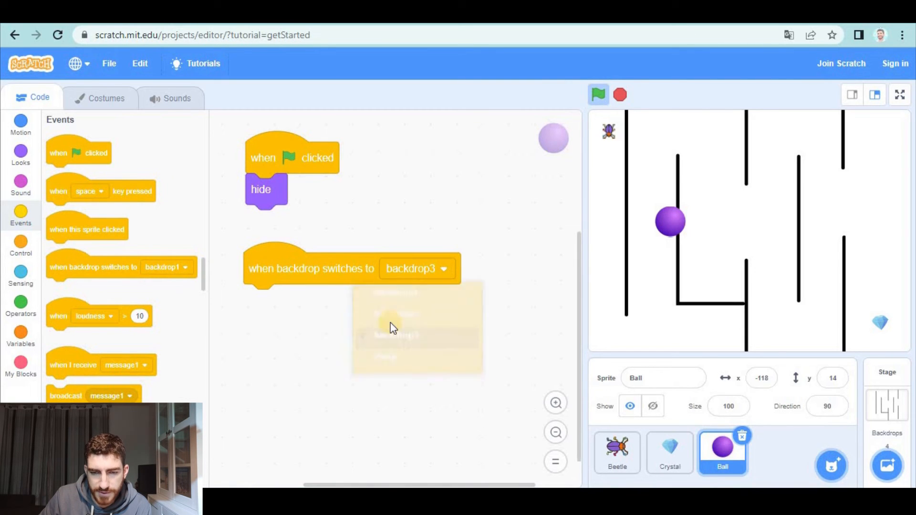
click(20, 123)
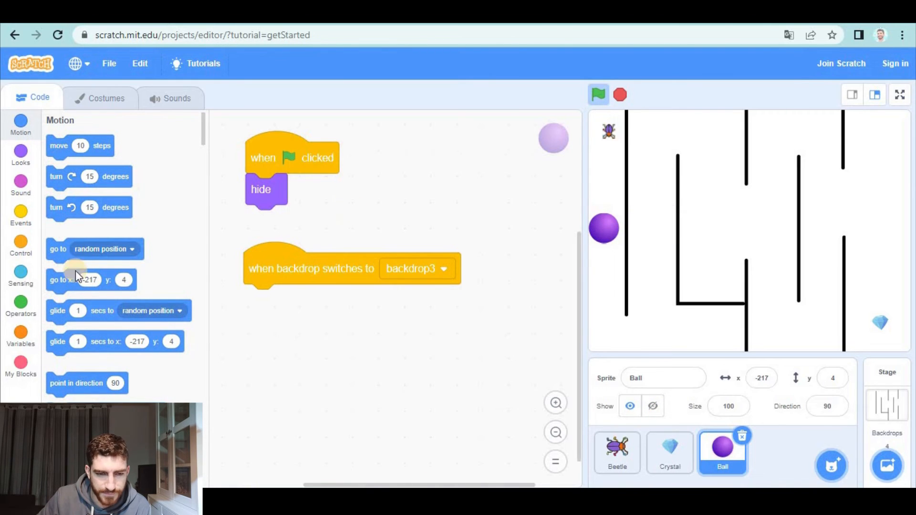
Step: Have the Ball go to x -217, y 4 and show, then move it to the maze's right side
drag(61, 279, 264, 300)
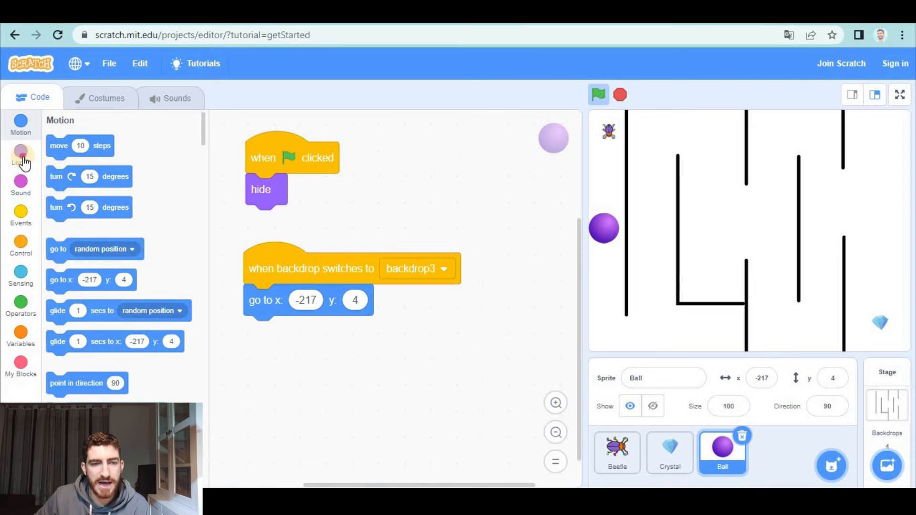
click(20, 155)
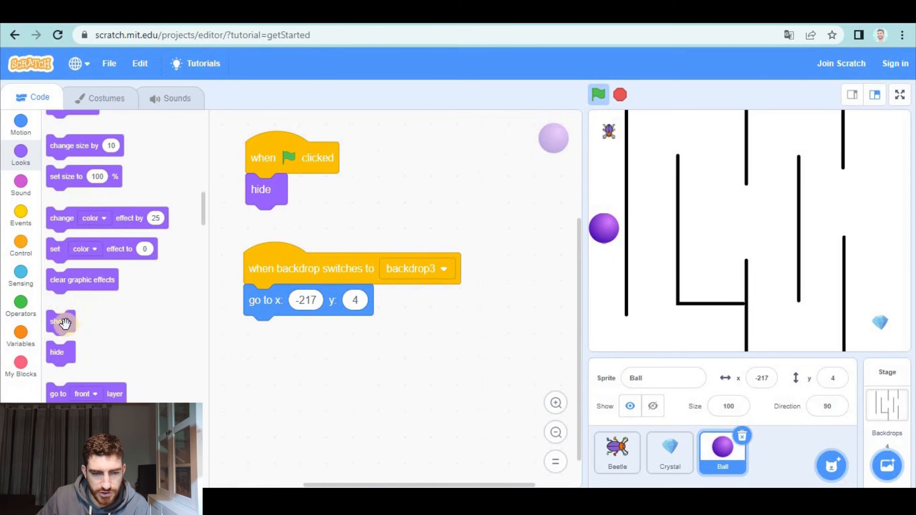
drag(61, 321, 264, 332)
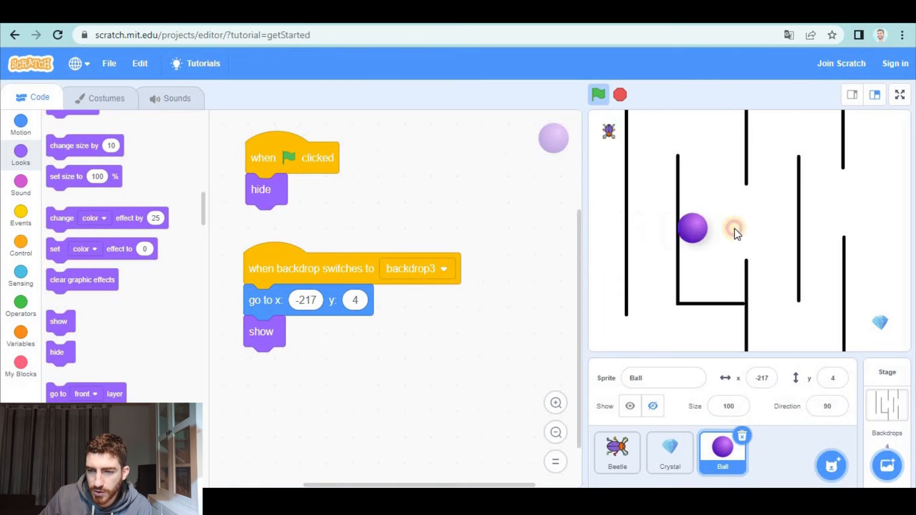
drag(693, 228, 897, 229)
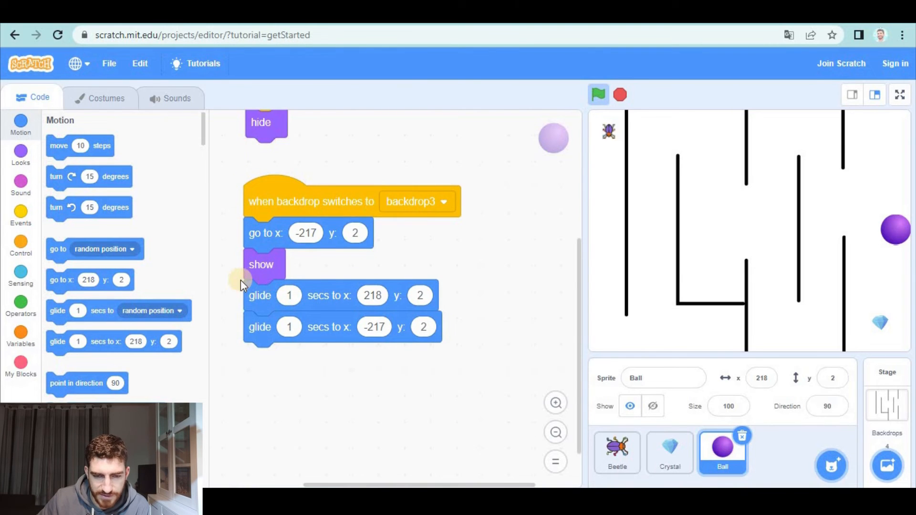
Step: Make the Ball glide forever between x 218 and x -217 at y 2 and test it
click(311, 201)
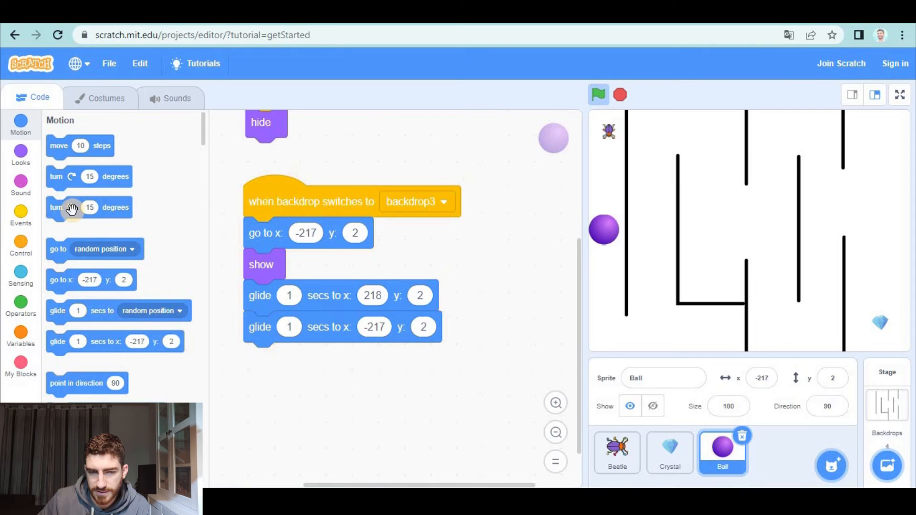
click(20, 245)
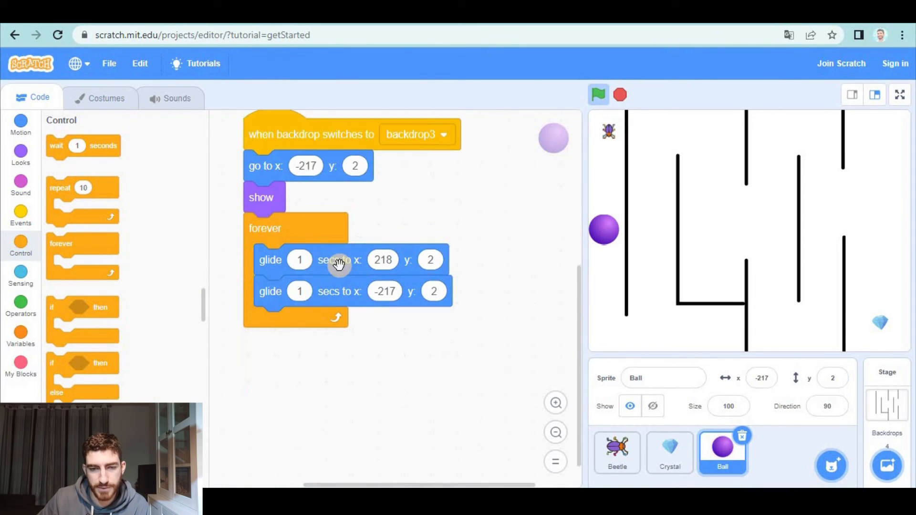
click(20, 217)
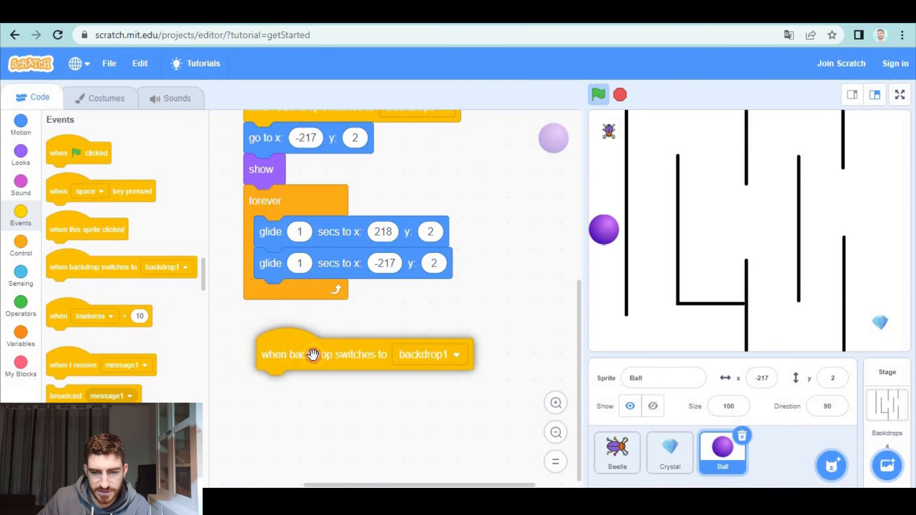
Step: Hide the Ball when the backdrop switches to Party
click(430, 354)
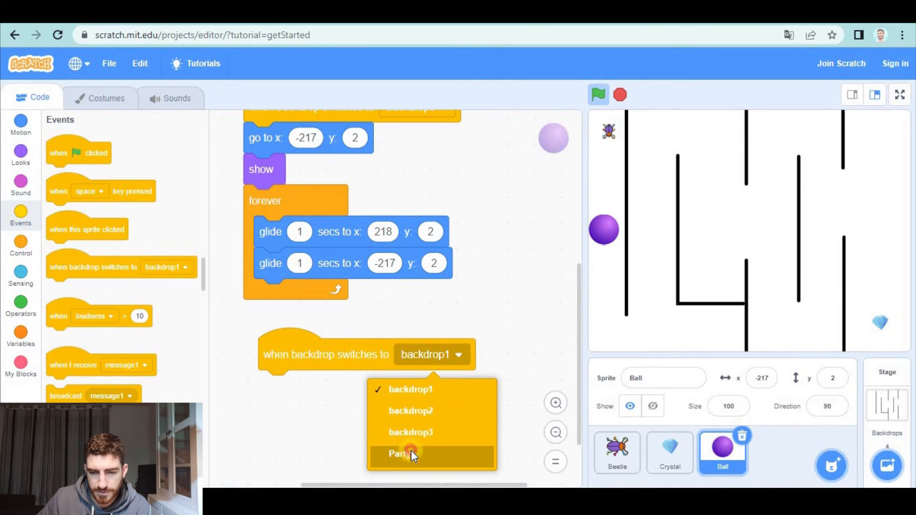
click(399, 454)
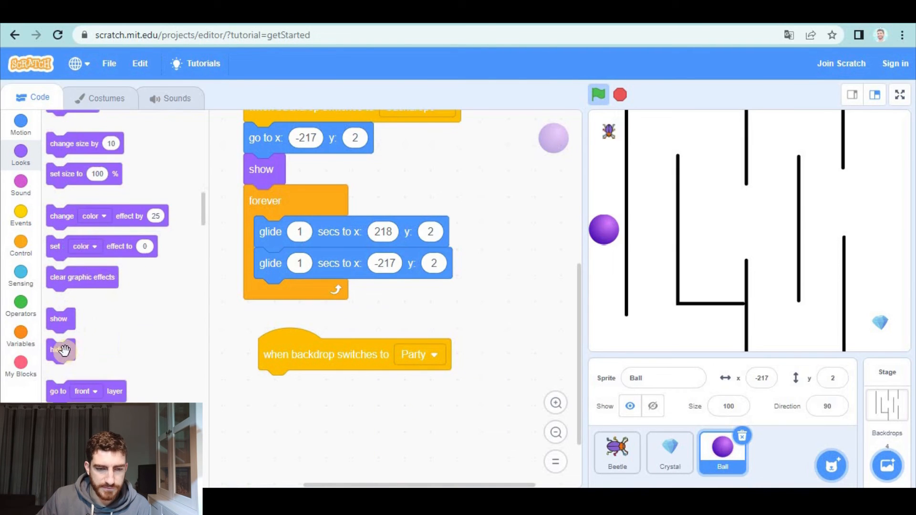
drag(61, 350, 273, 386)
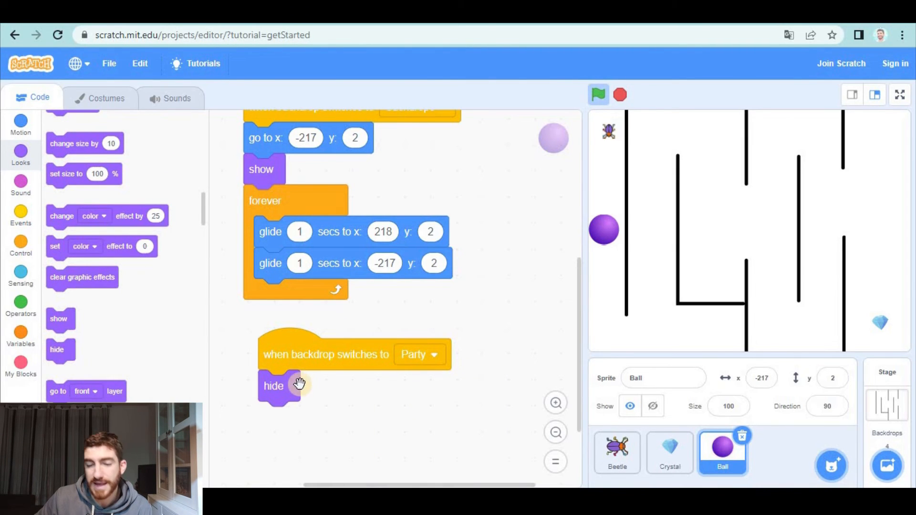
click(618, 453)
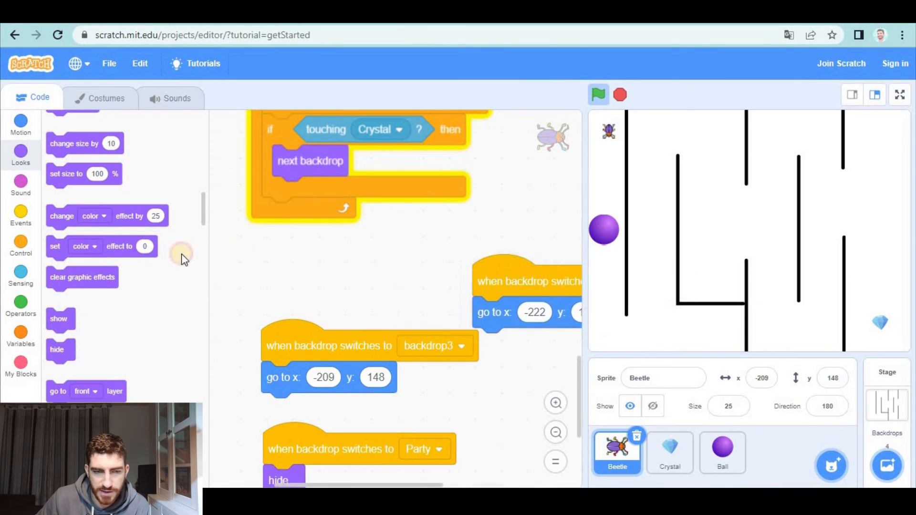
Step: Inside the Beetle's loop, add 'if touching Ball' sending it back to x -209, y 148
click(20, 246)
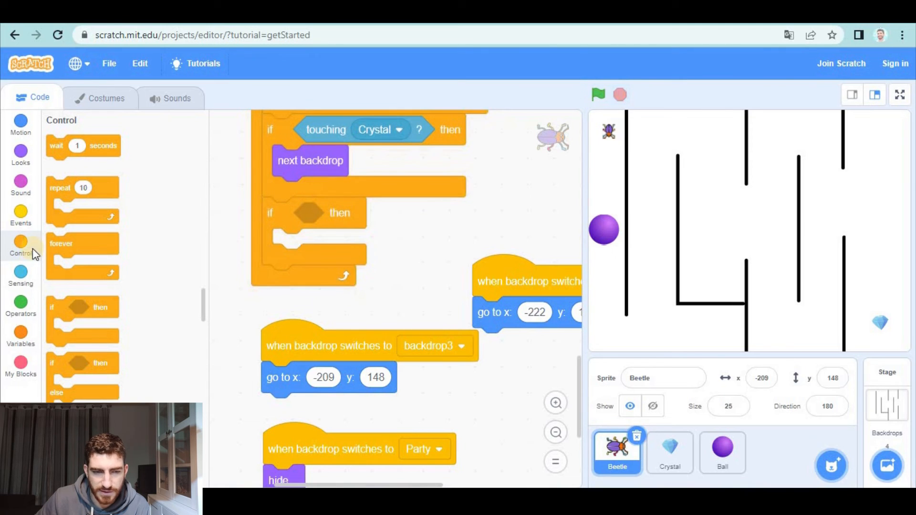
click(20, 276)
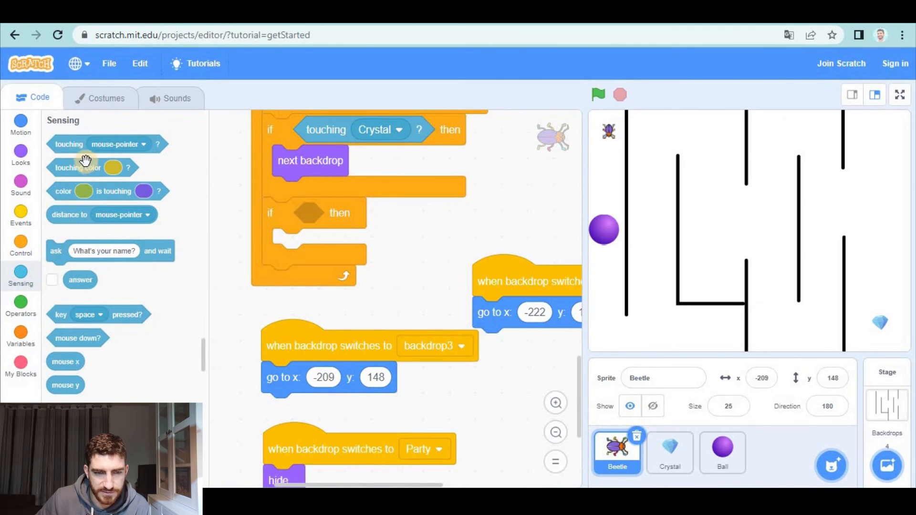
drag(69, 144, 319, 215)
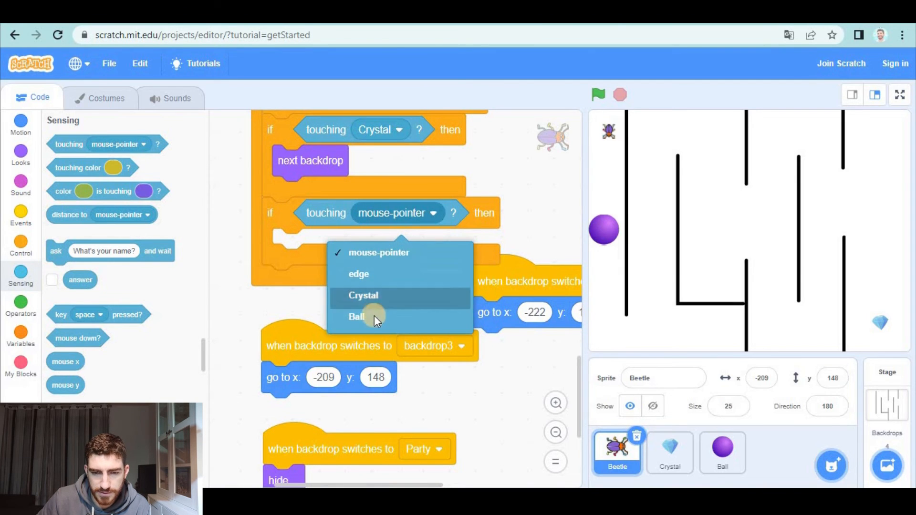
click(356, 317)
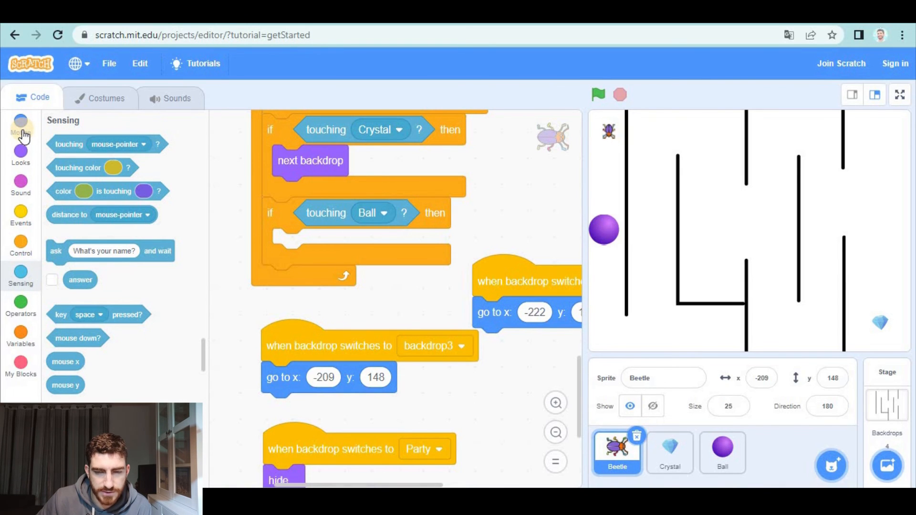
click(20, 121)
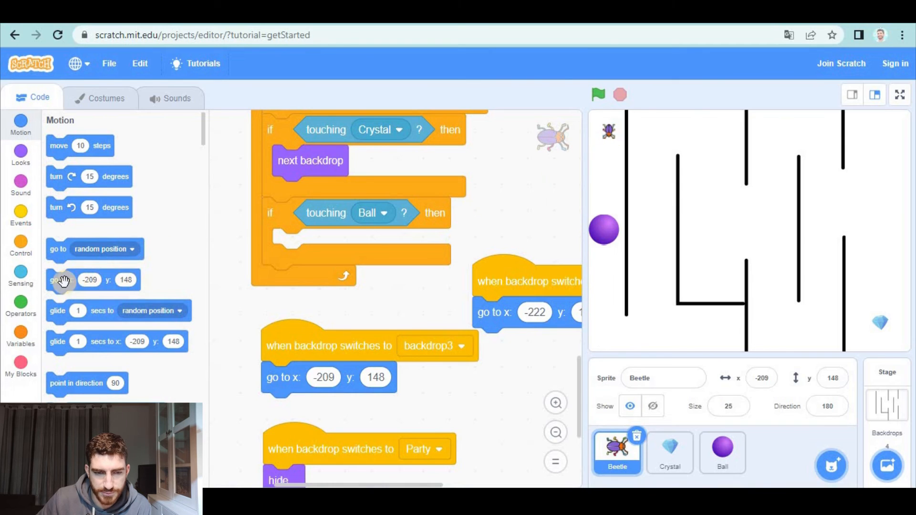
drag(65, 280, 295, 245)
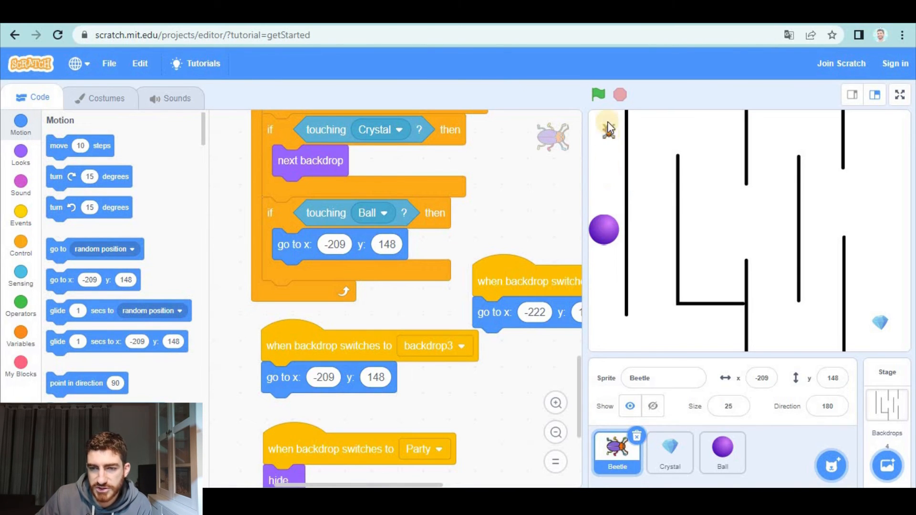
Step: Play the game through to the VICTORY! screen, then restart at the first maze level
click(597, 94)
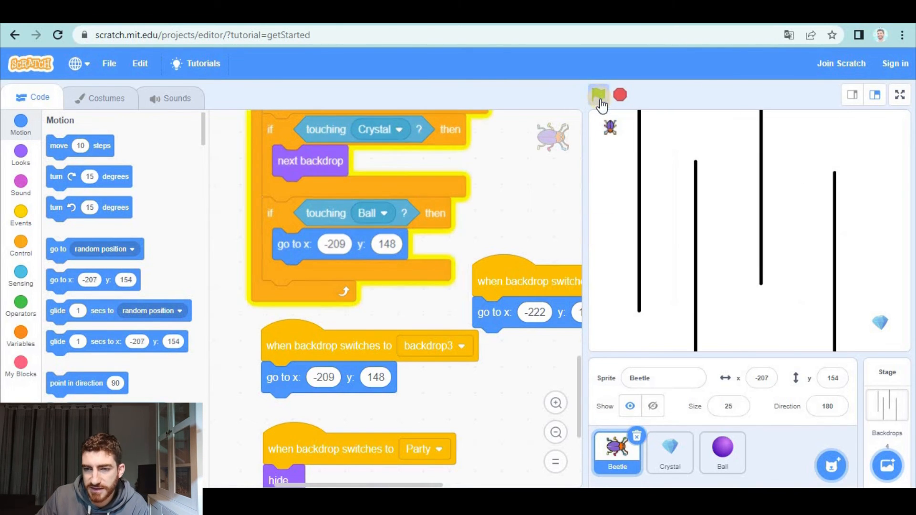
click(599, 94)
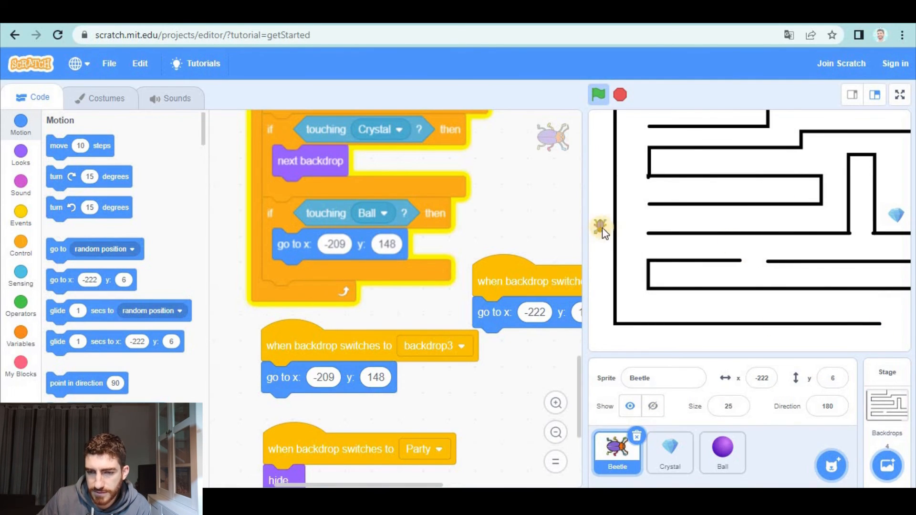
drag(601, 228, 900, 161)
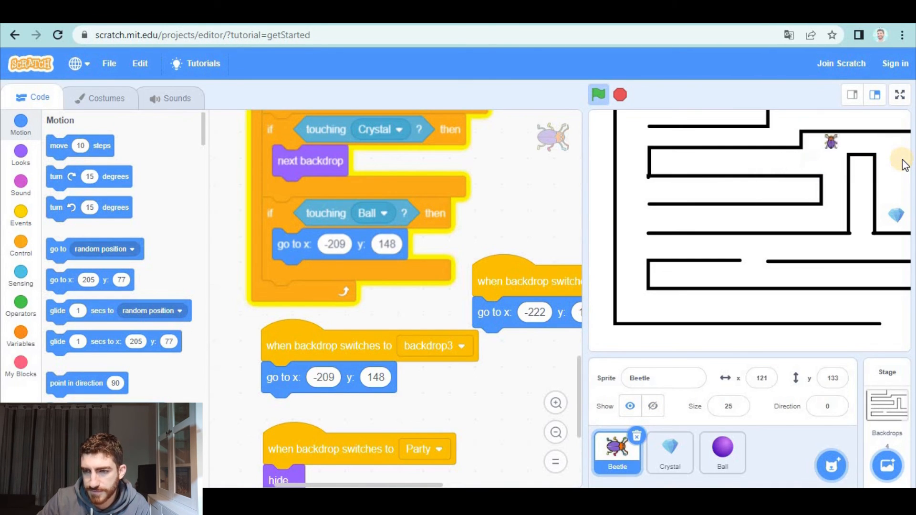
click(597, 94)
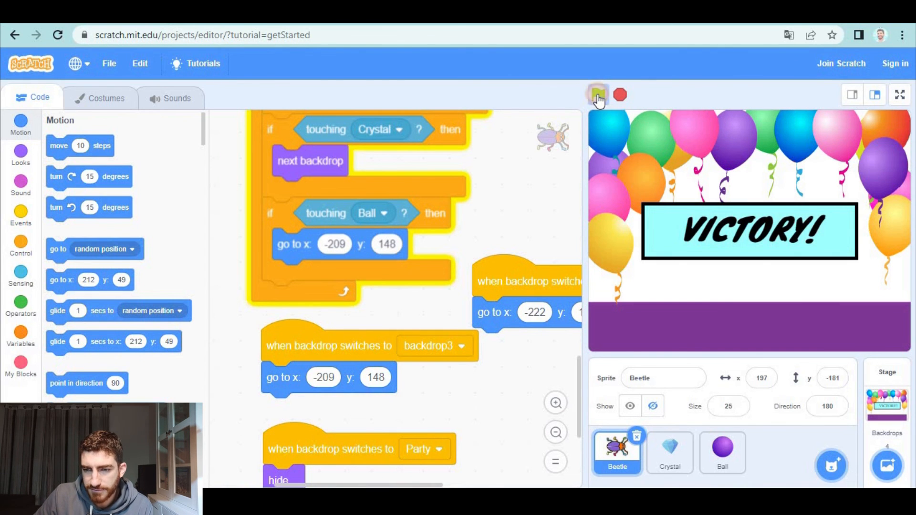
click(598, 95)
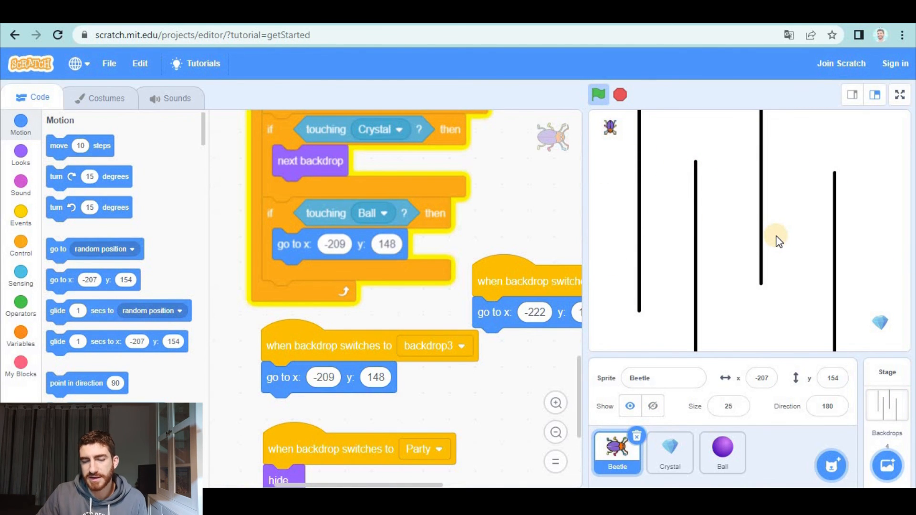